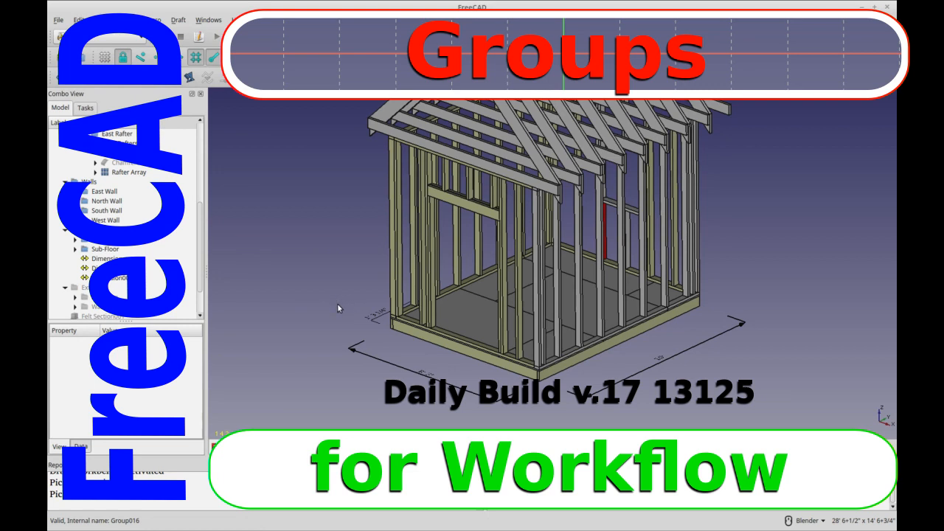
pyautogui.moveTo(357, 263)
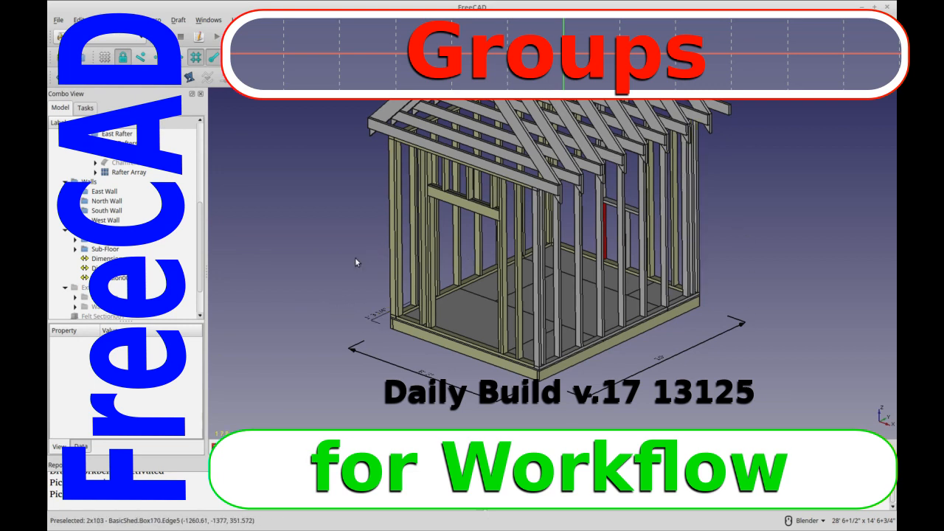
pyautogui.moveTo(197, 277)
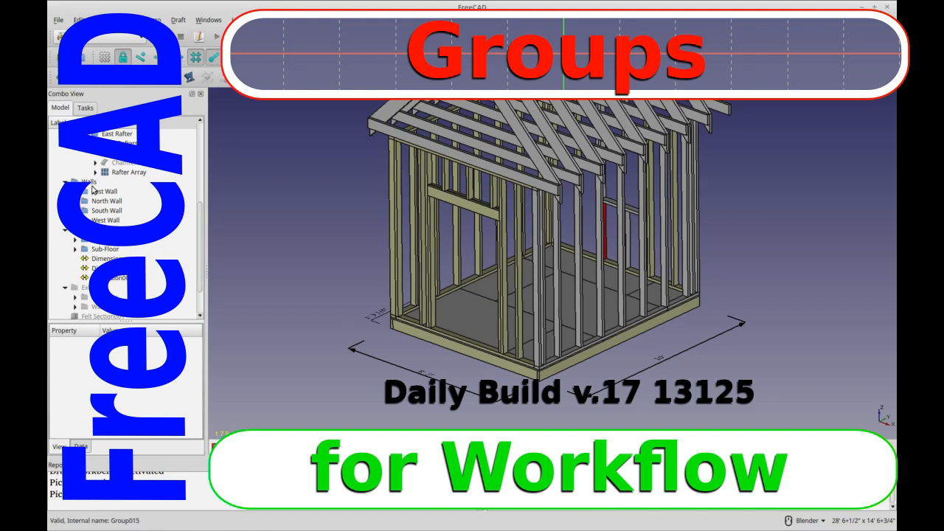
# Switch to the Part Design workbench and back to Draft while browsing the workbench list.
pyautogui.click(88, 181)
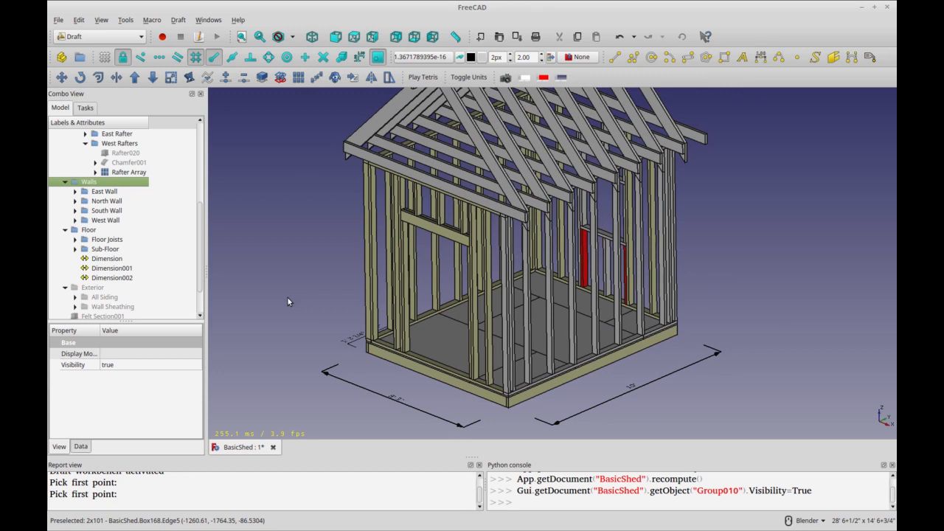
pyautogui.moveTo(292, 291)
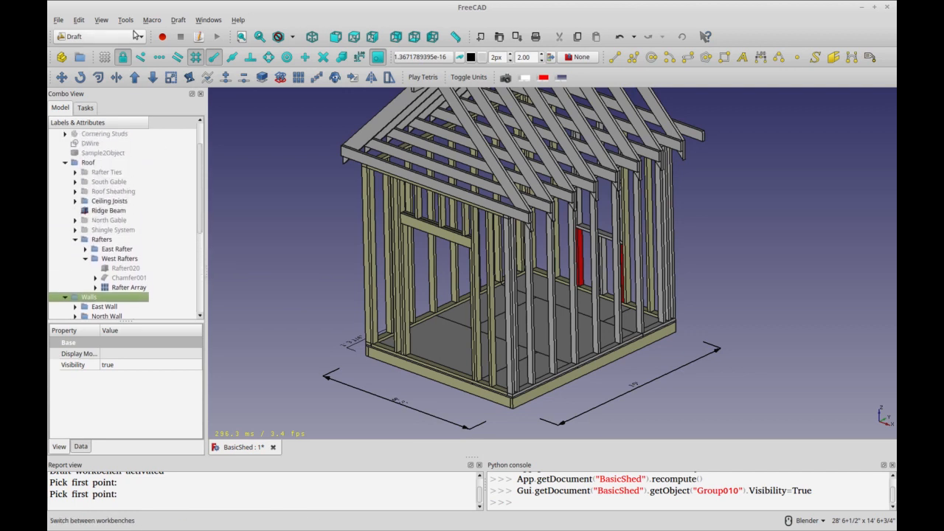
pyautogui.click(177, 21)
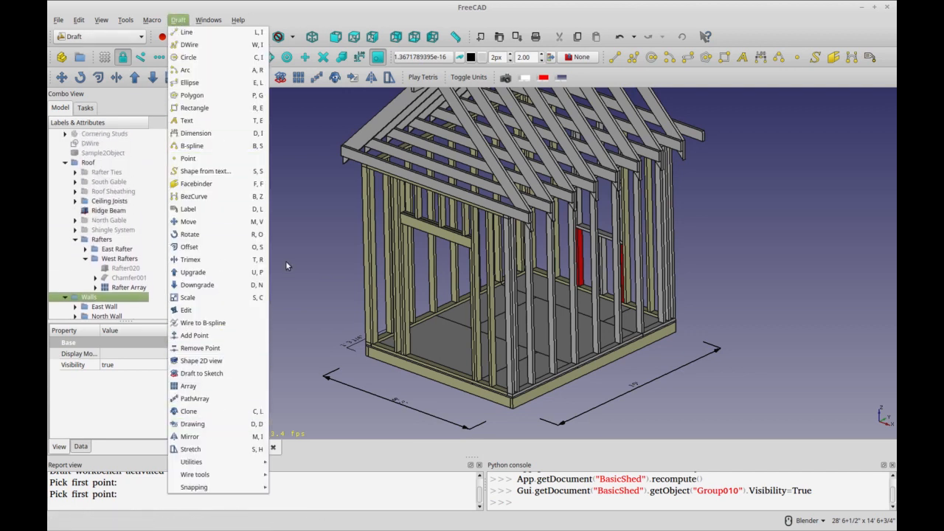
pyautogui.click(100, 35)
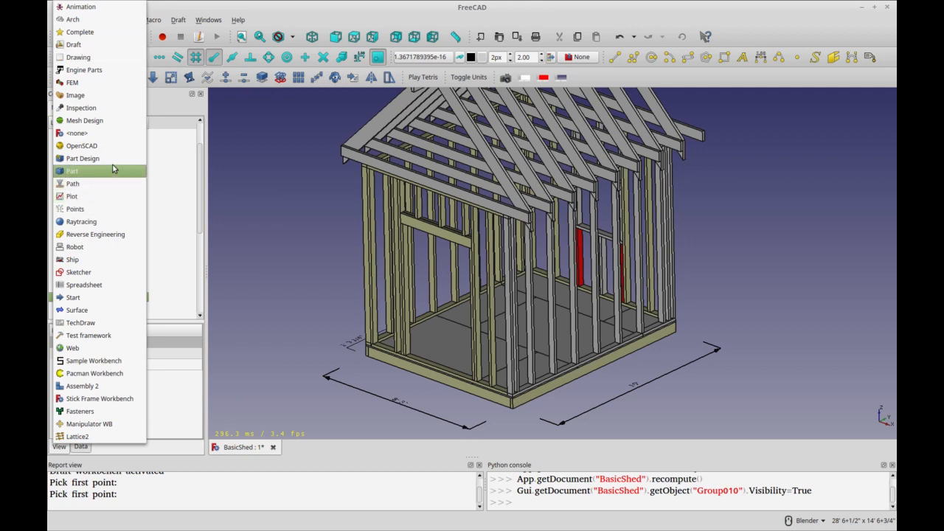
pyautogui.click(83, 158)
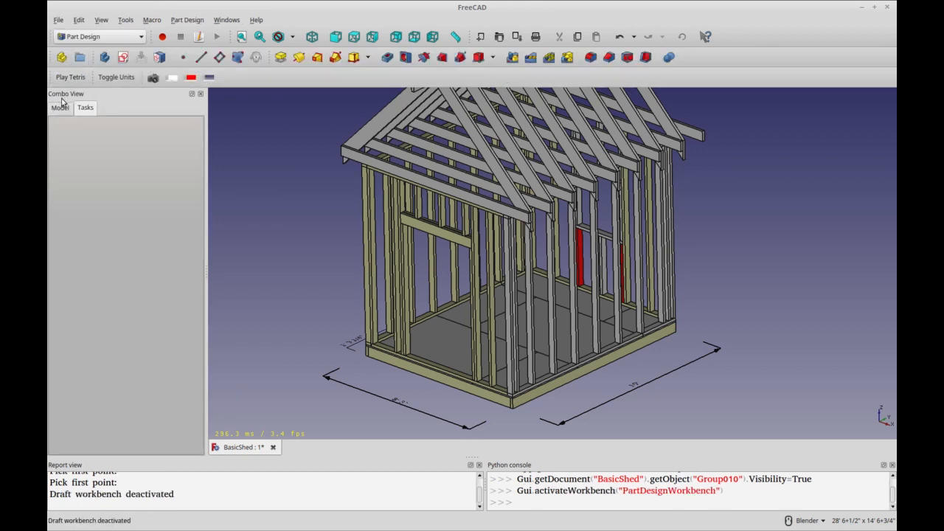
pyautogui.click(186, 21)
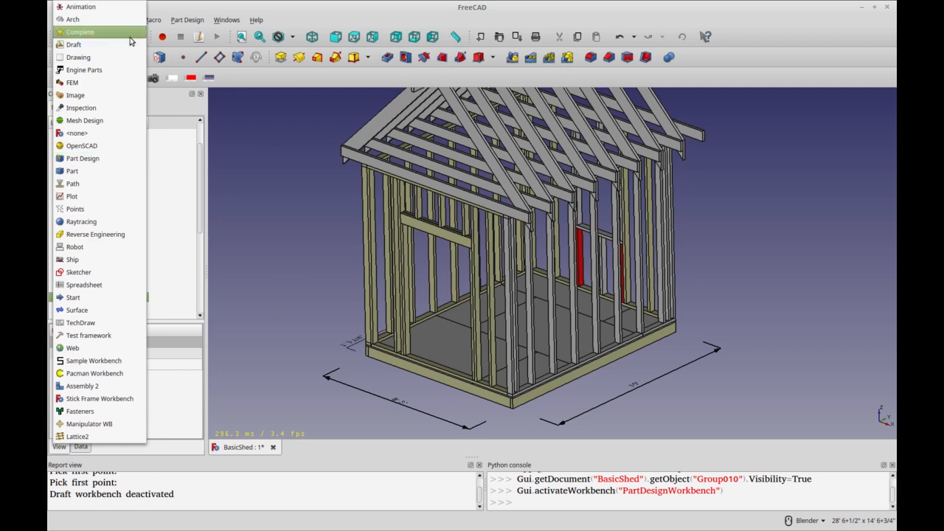
pyautogui.click(74, 45)
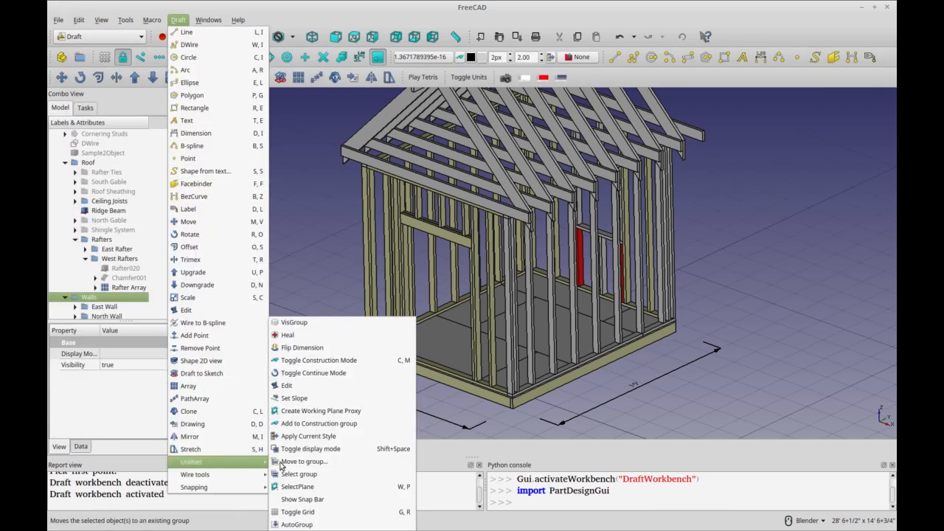
pyautogui.moveTo(309, 437)
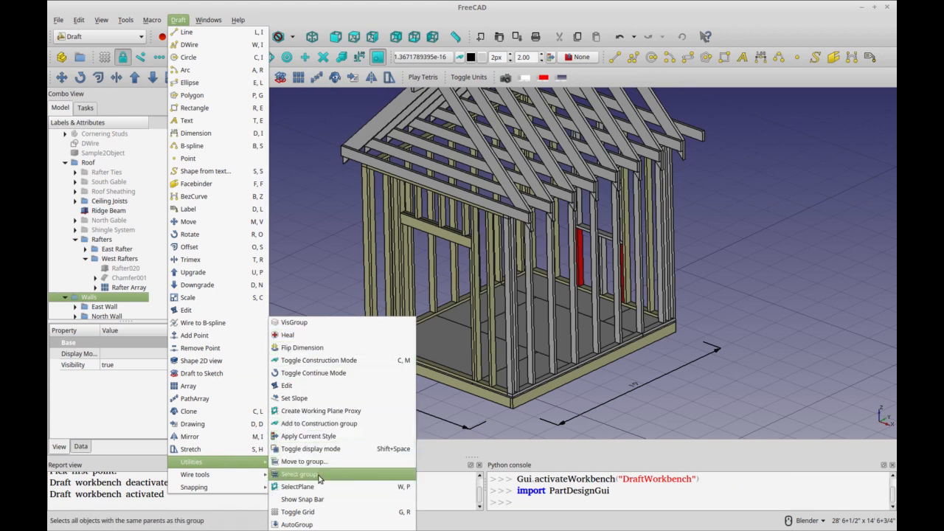
pyautogui.moveTo(310, 512)
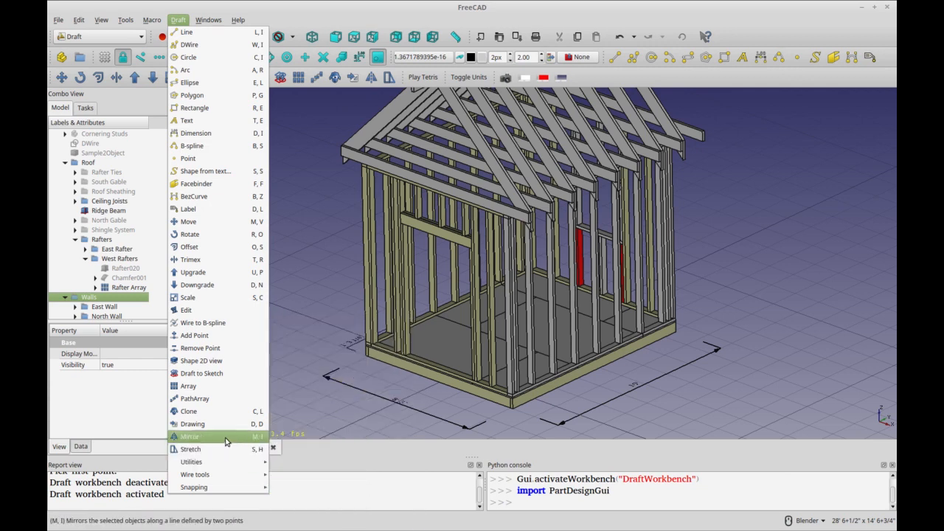
pyautogui.moveTo(194, 271)
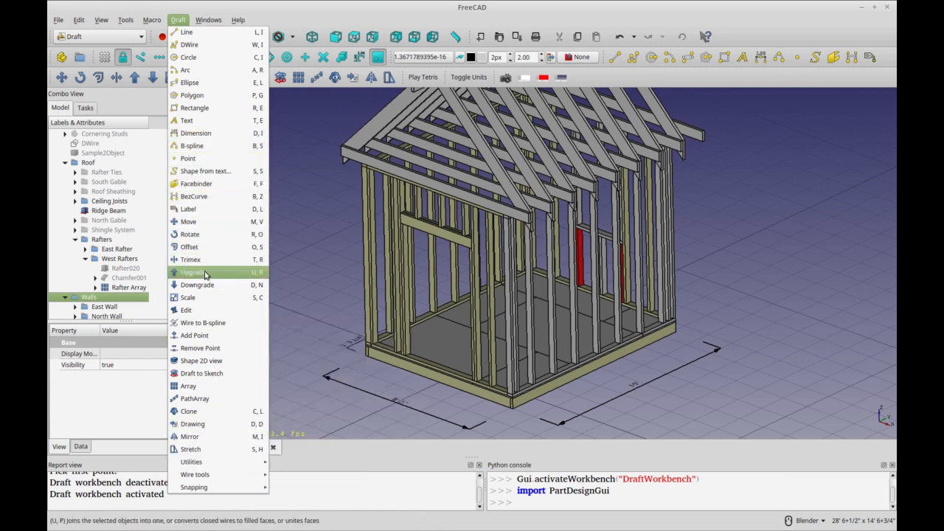
pyautogui.moveTo(191, 462)
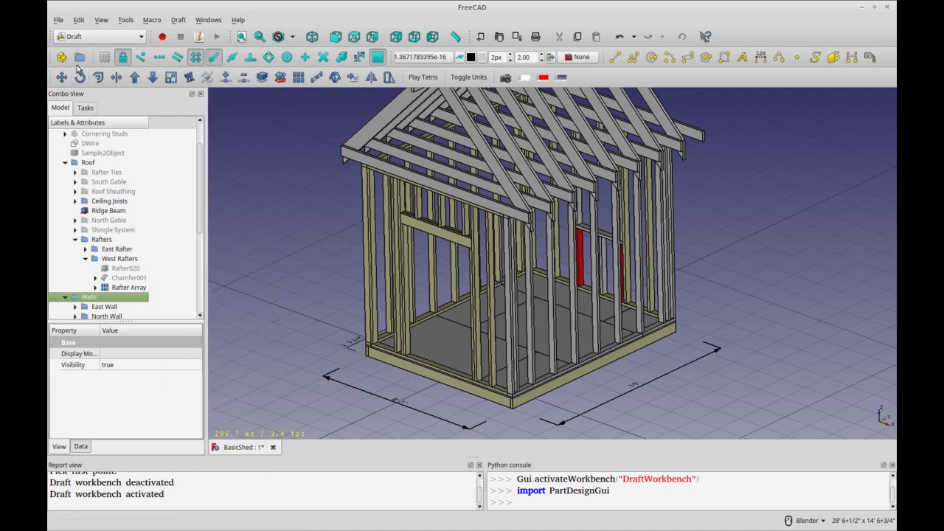
# Browse the Edit and View command lists, then toggle the East Wall group visible again.
pyautogui.click(78, 20)
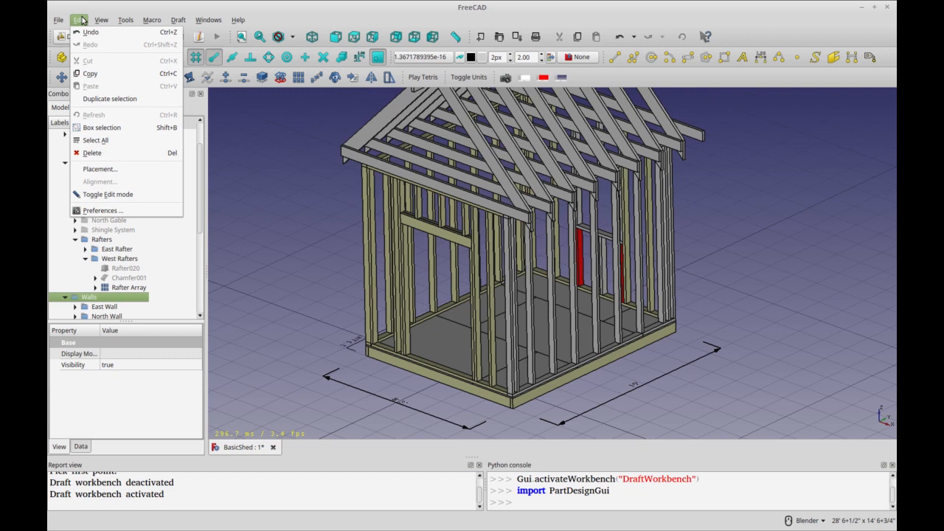
pyautogui.click(100, 21)
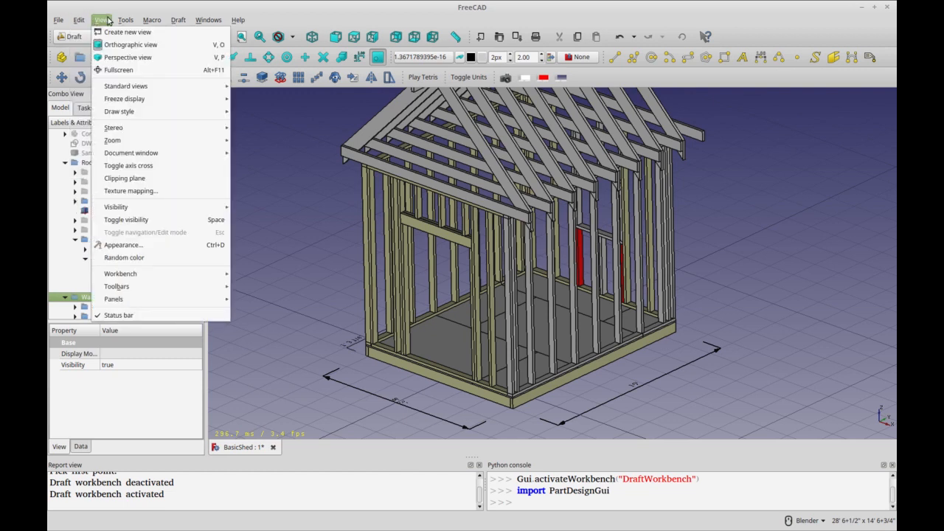
pyautogui.click(124, 19)
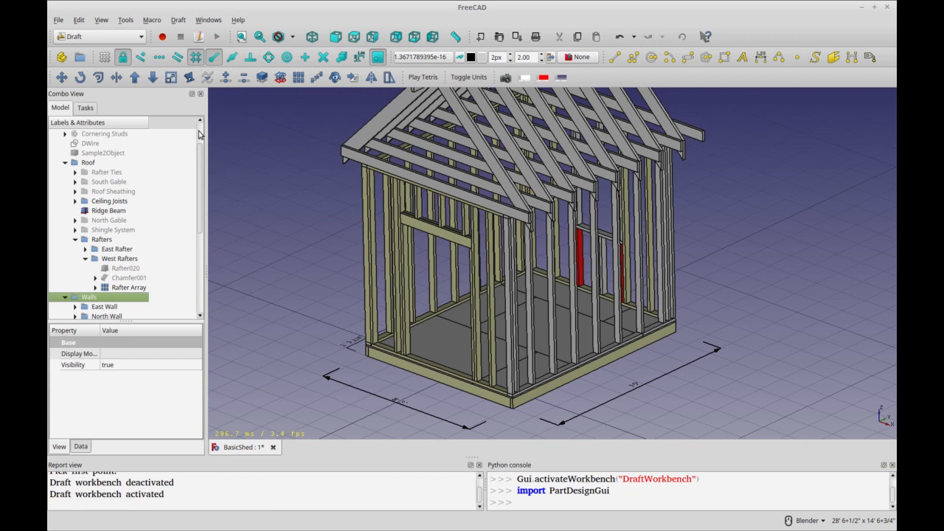
pyautogui.moveTo(230, 159)
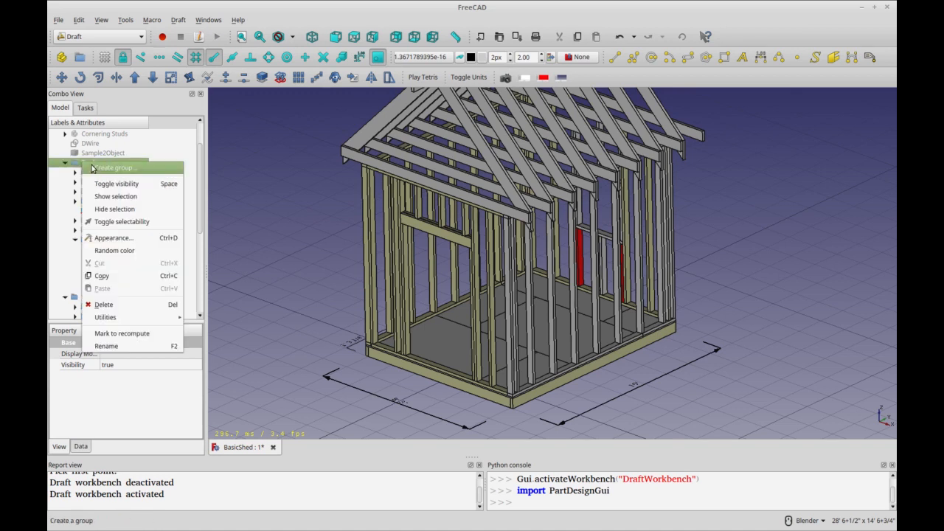
pyautogui.moveTo(95, 170)
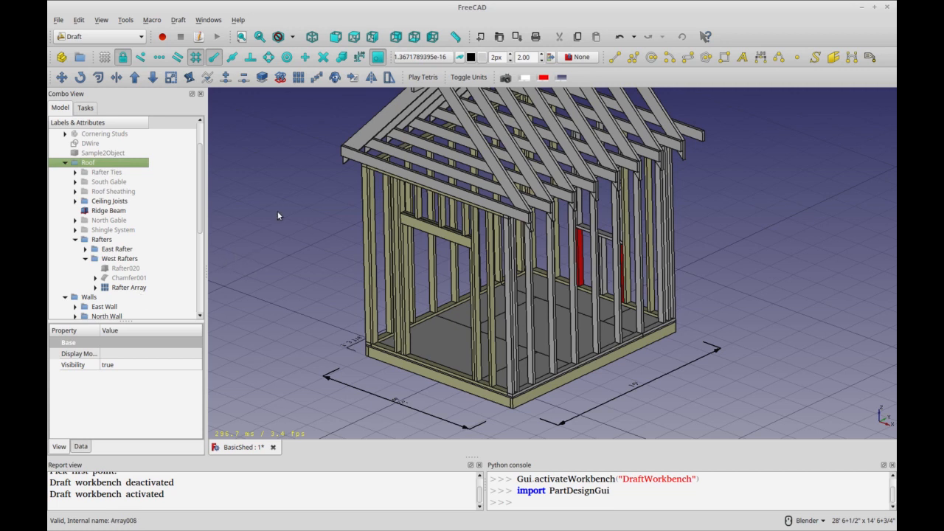
pyautogui.moveTo(487, 216)
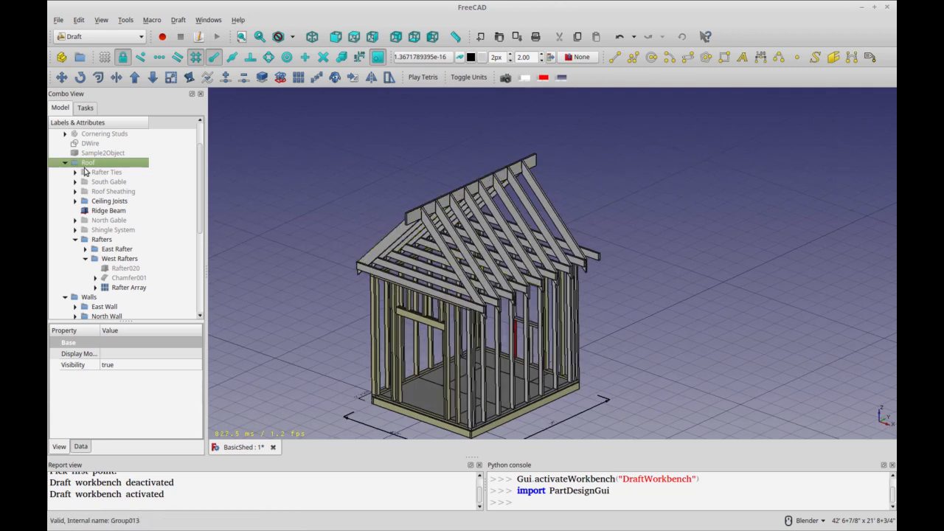
pyautogui.moveTo(478, 257)
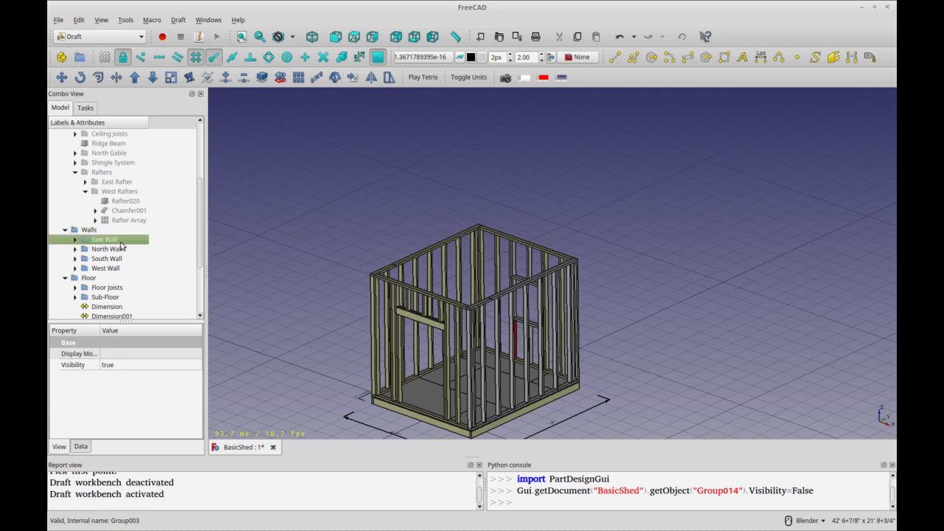
pyautogui.click(74, 239)
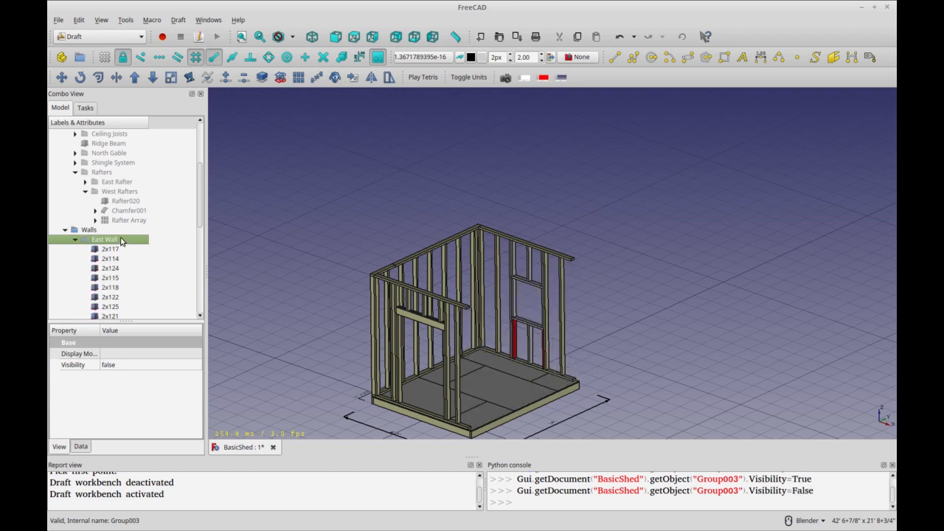
pyautogui.press('space')
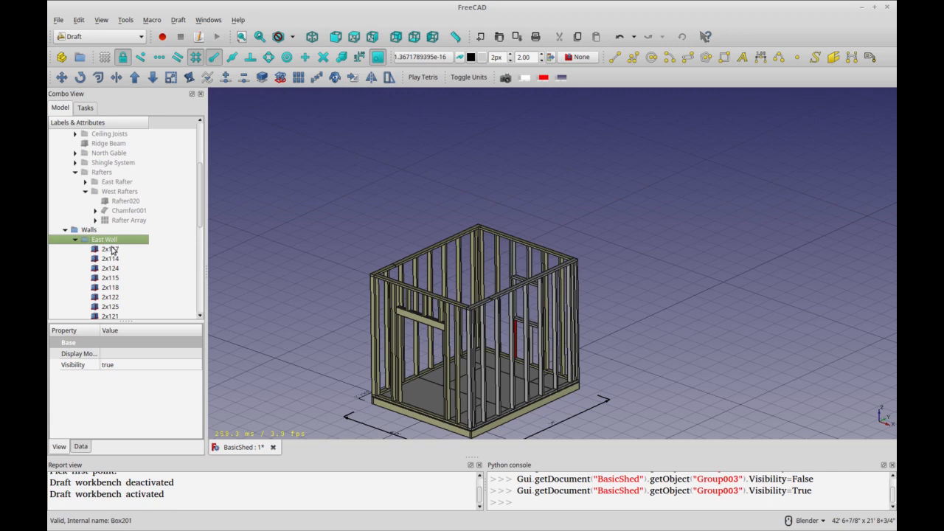
pyautogui.moveTo(115, 249)
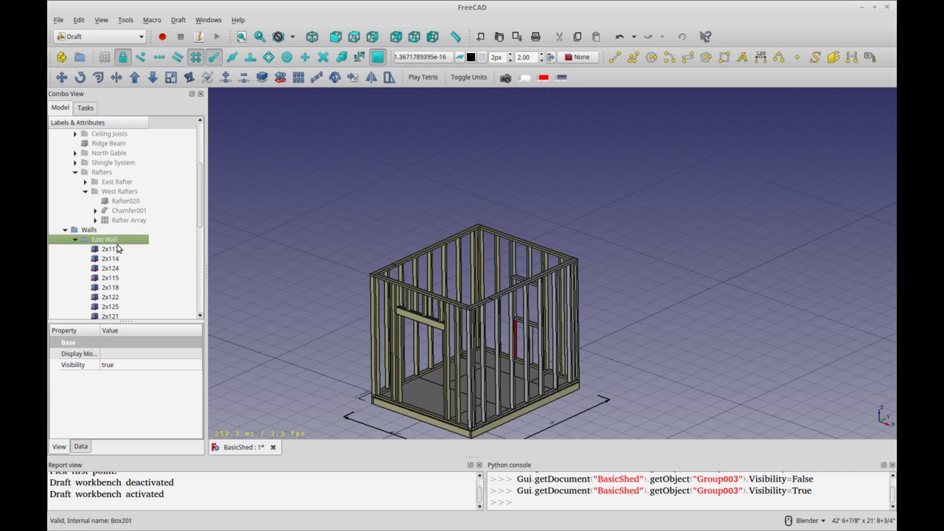
pyautogui.moveTo(312, 321)
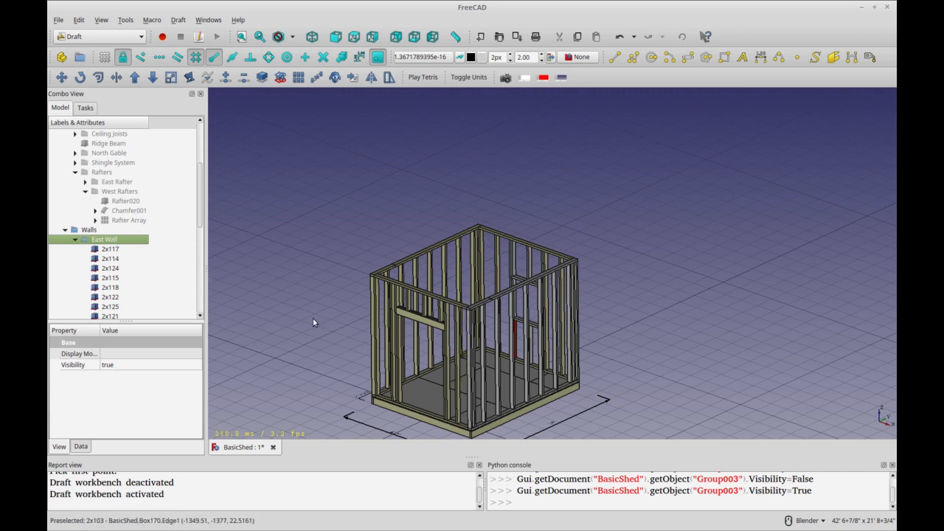
# Toggle visibility of tree groups so the Floor group is hidden and wall framing shows.
pyautogui.scroll(-3)
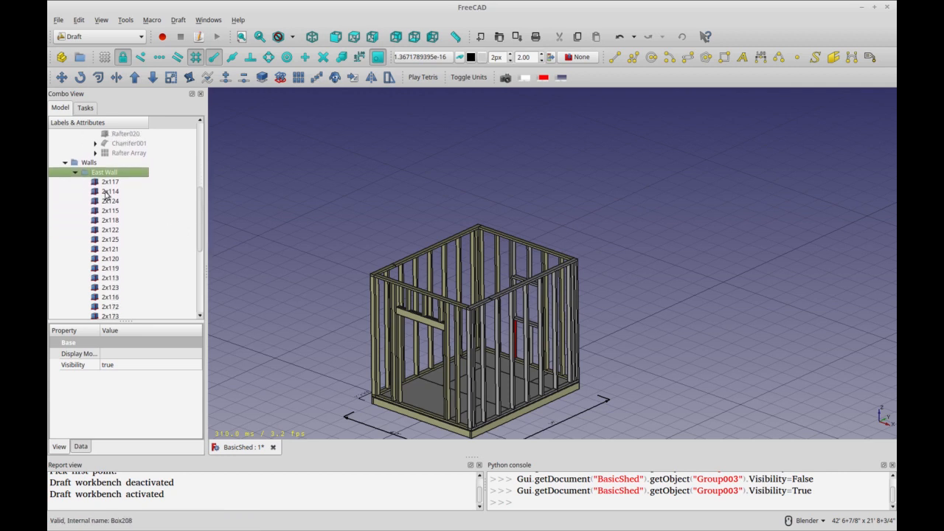
pyautogui.click(73, 171)
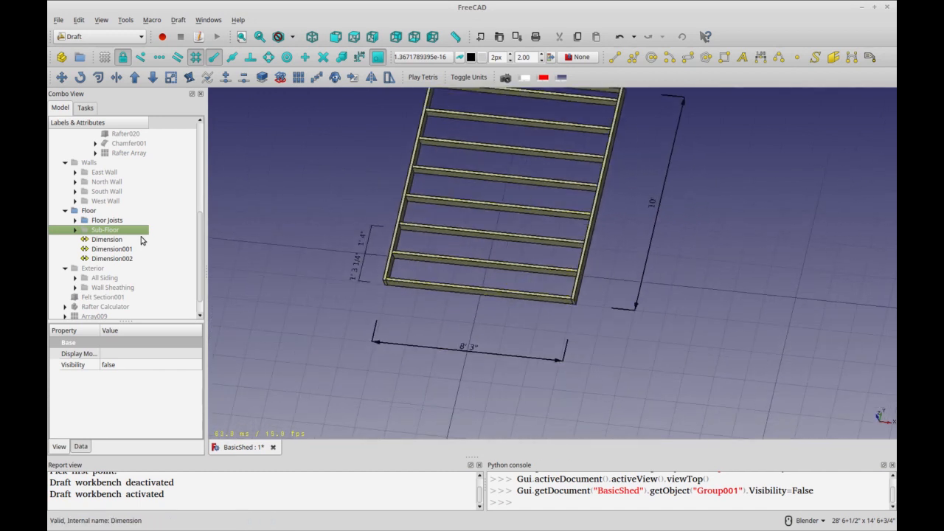
pyautogui.moveTo(396, 265)
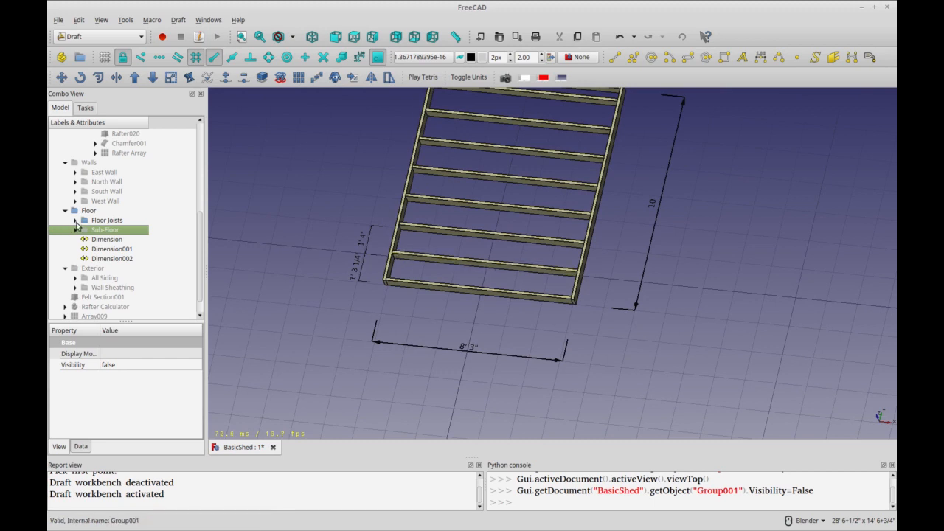
pyautogui.click(112, 259)
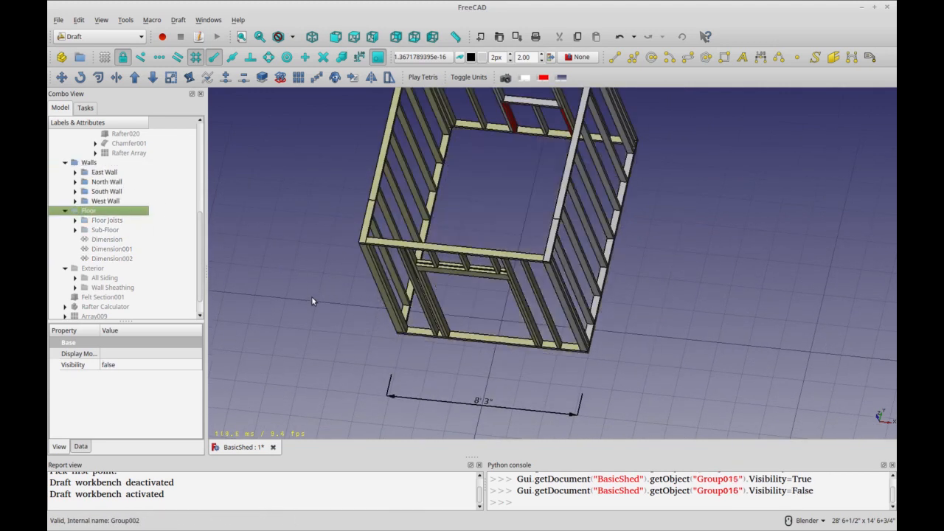
pyautogui.moveTo(468, 398)
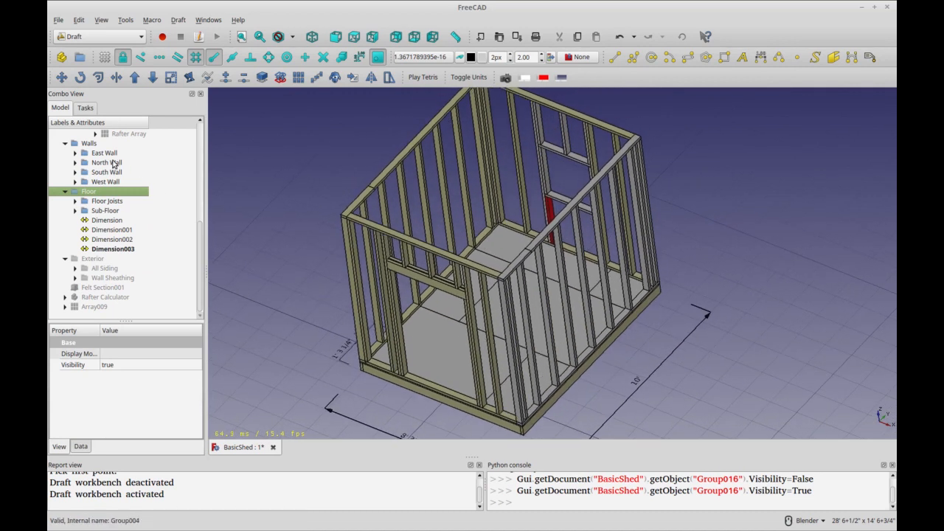
# Expand the East Wall group, select individual studs, then collapse it again.
pyautogui.click(103, 152)
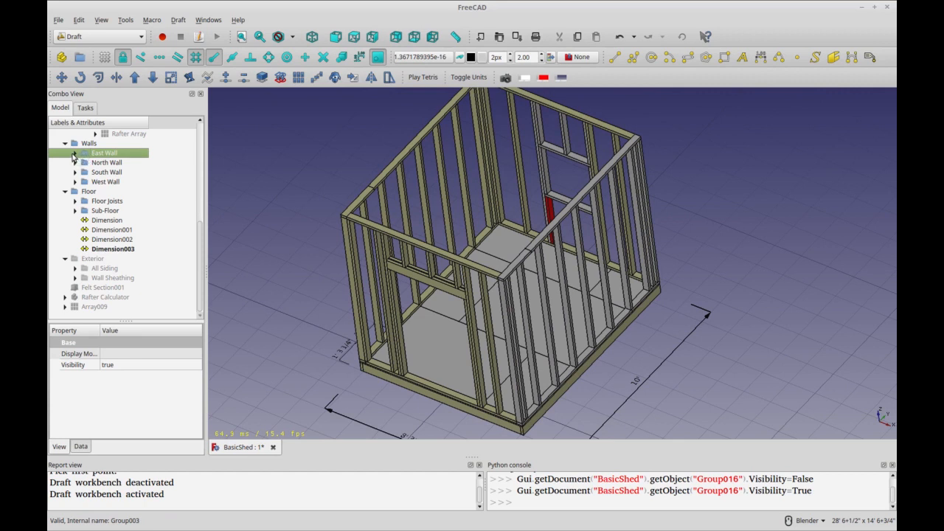
pyautogui.click(74, 152)
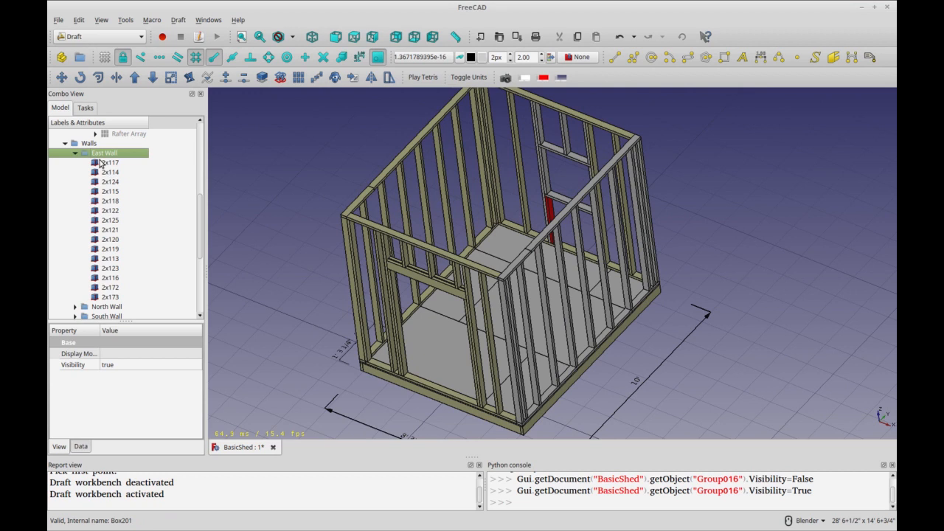
pyautogui.click(111, 297)
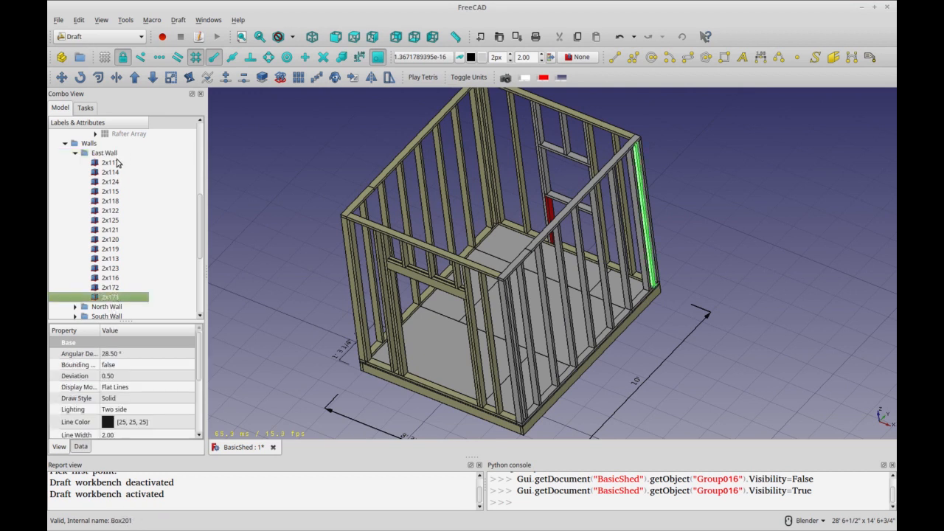
pyautogui.click(103, 152)
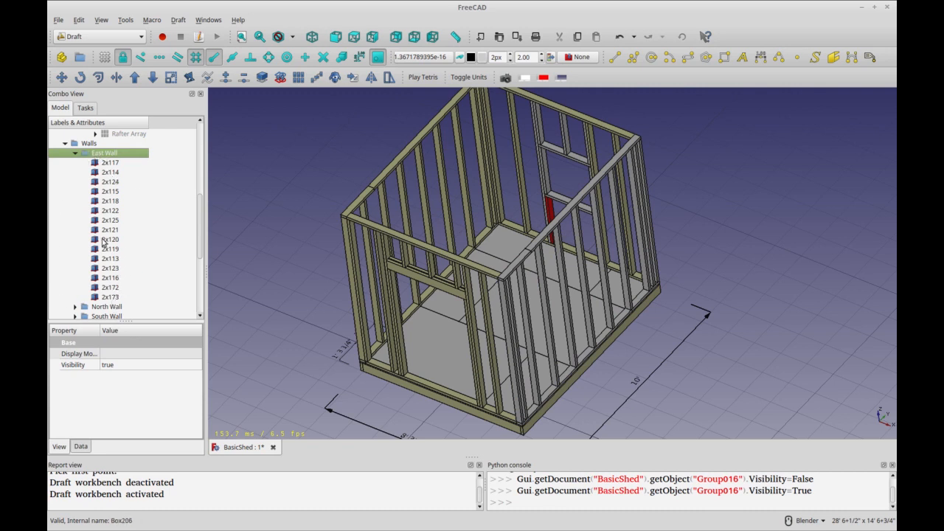
pyautogui.click(109, 162)
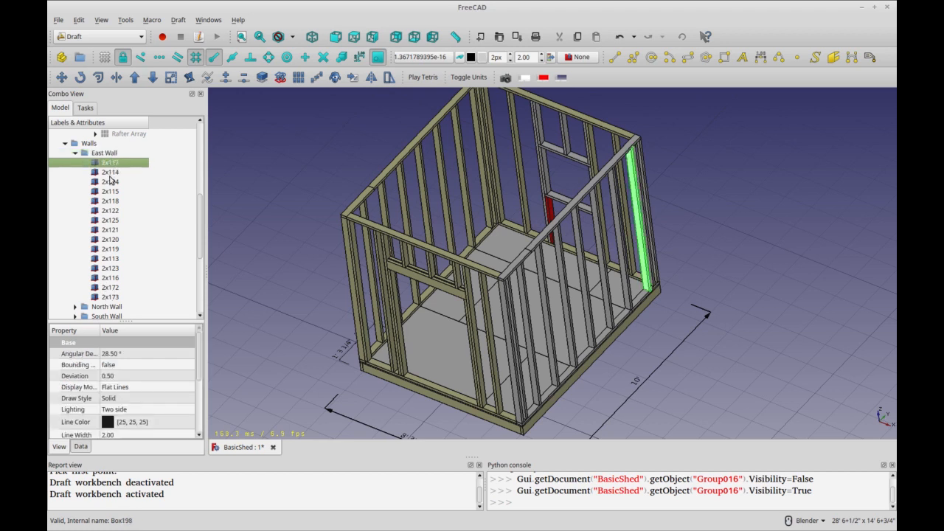
pyautogui.click(103, 152)
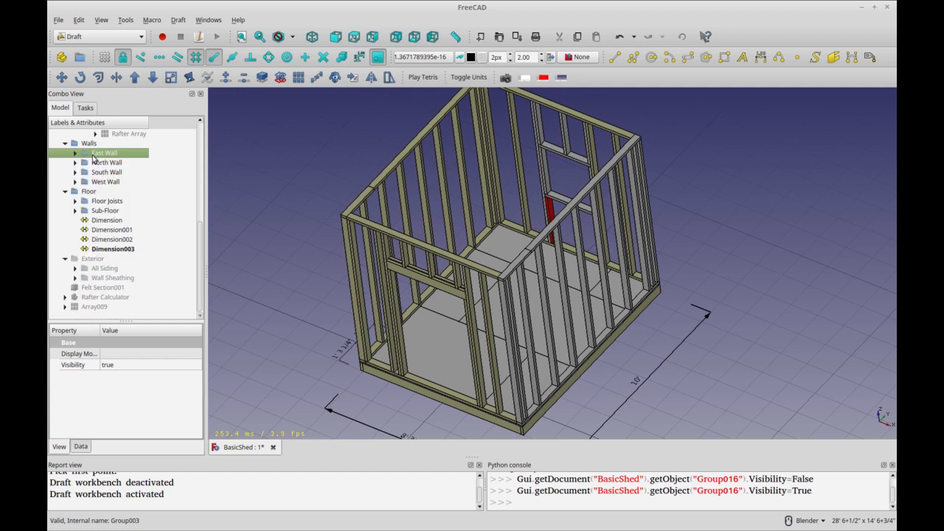
# Use the East Wall group's context options so all its studs are selected as one unit.
pyautogui.rightClick(103, 152)
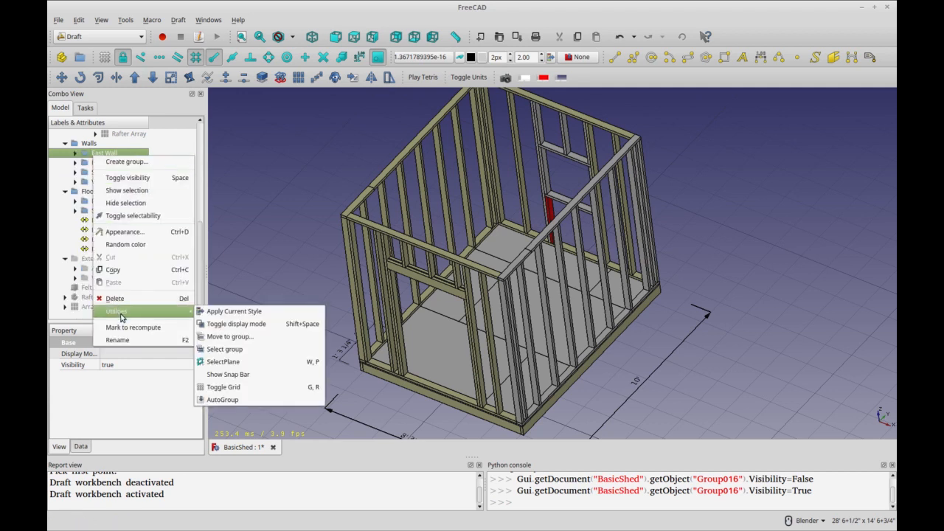
pyautogui.moveTo(230, 336)
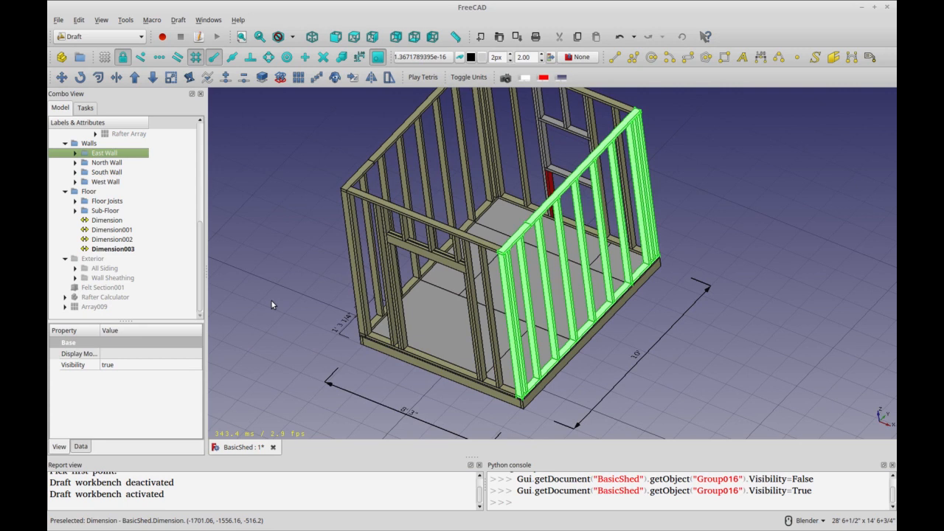
pyautogui.moveTo(321, 289)
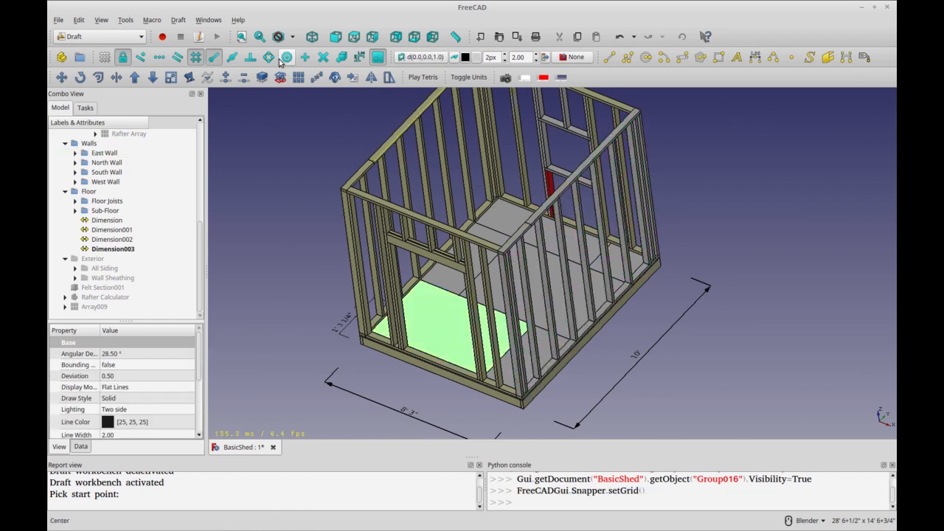
pyautogui.click(124, 56)
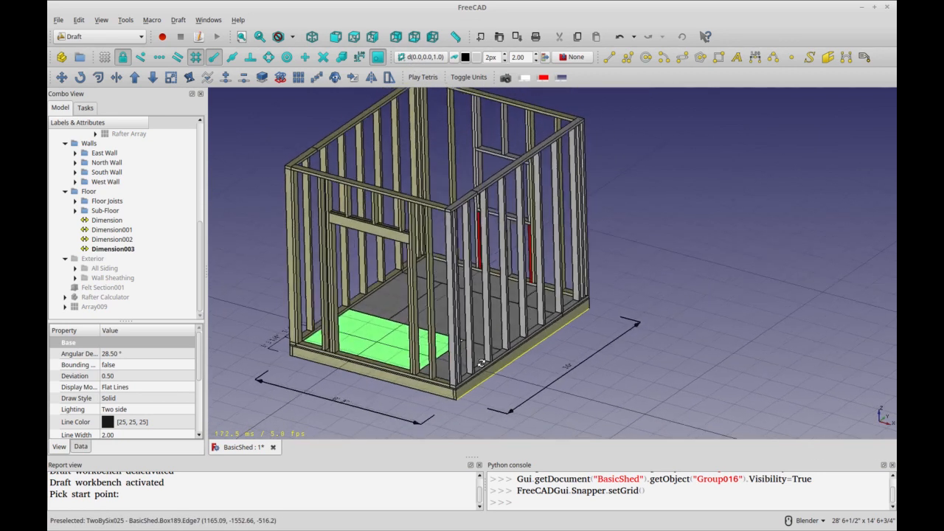
pyautogui.click(103, 152)
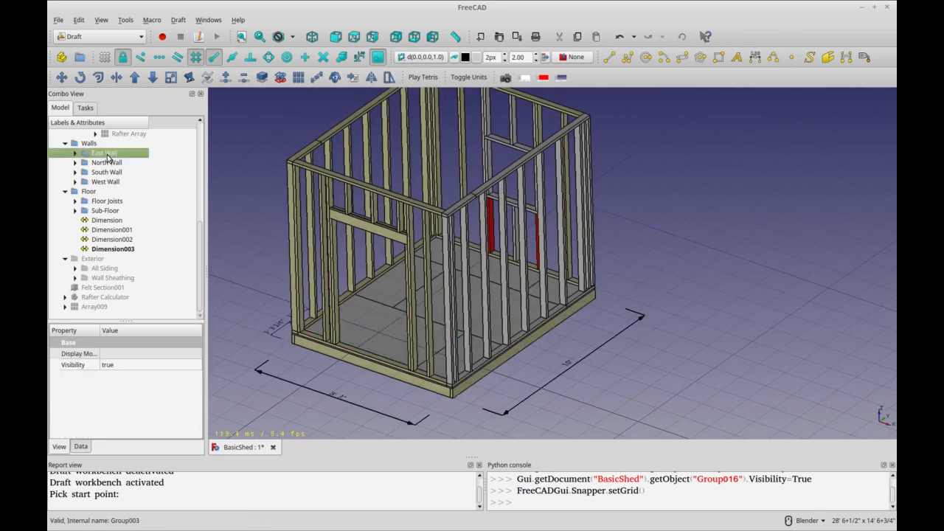
# Select the East Wall group and Draft-Move it outward, away from the shed floor.
pyautogui.rightClick(104, 152)
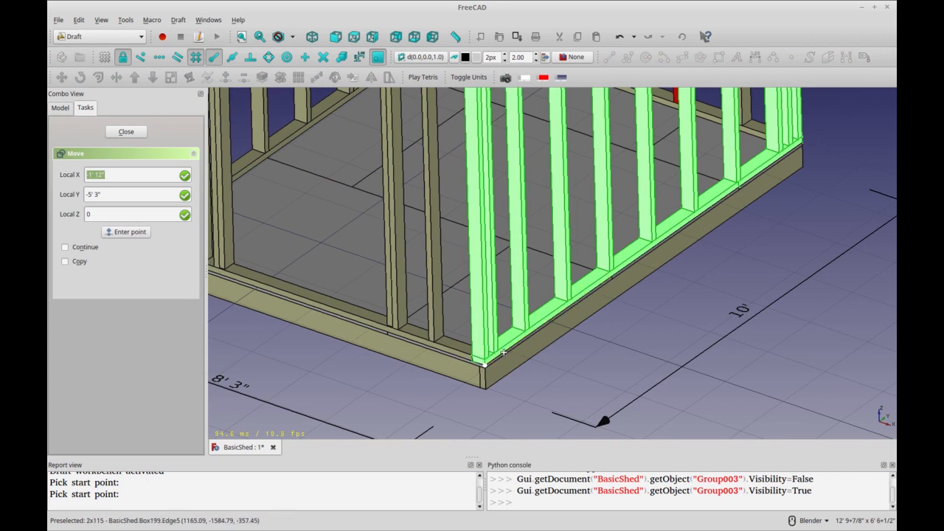
pyautogui.click(65, 248)
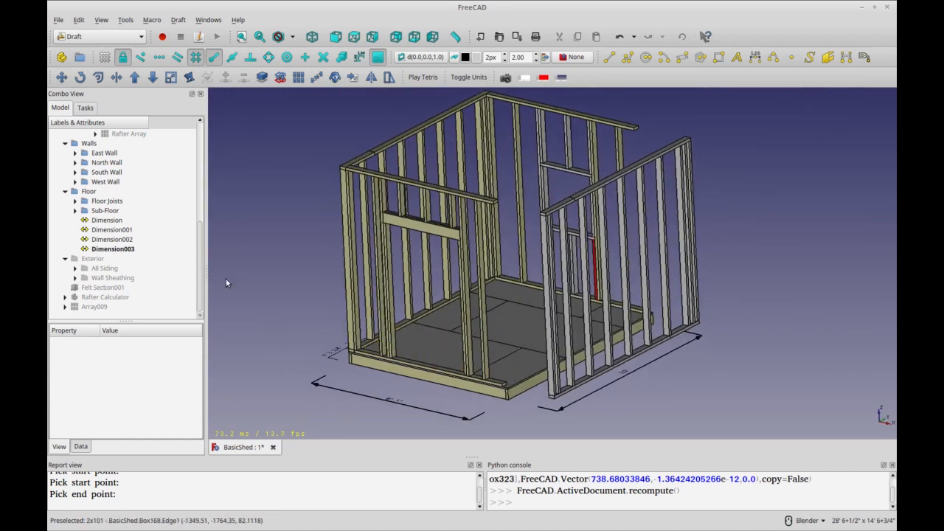
# Select the East Wall as one unit and Draft-Move it back flush onto the floor plate.
pyautogui.rightClick(103, 152)
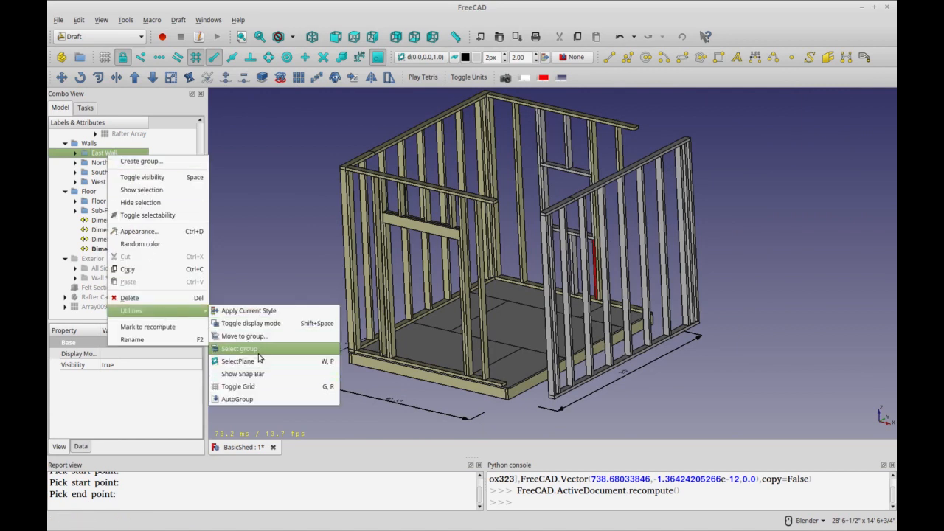
pyautogui.click(239, 348)
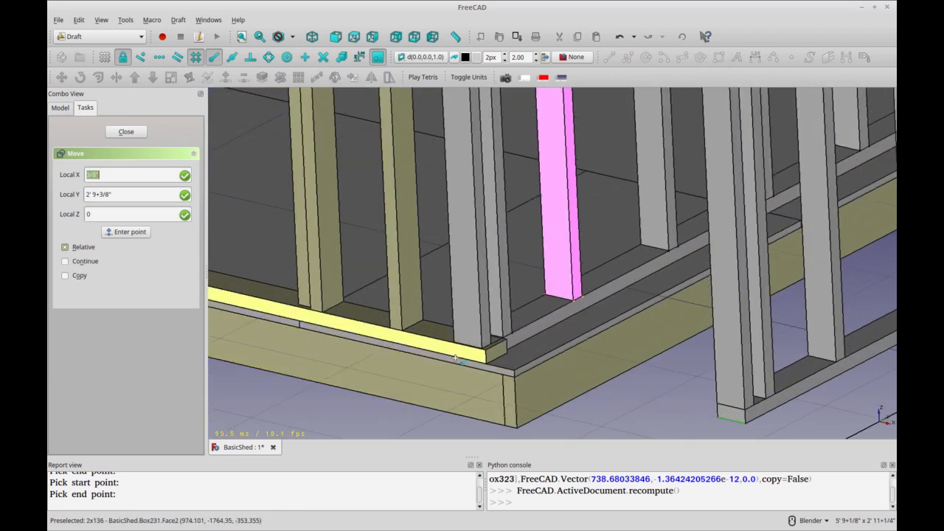
pyautogui.click(126, 131)
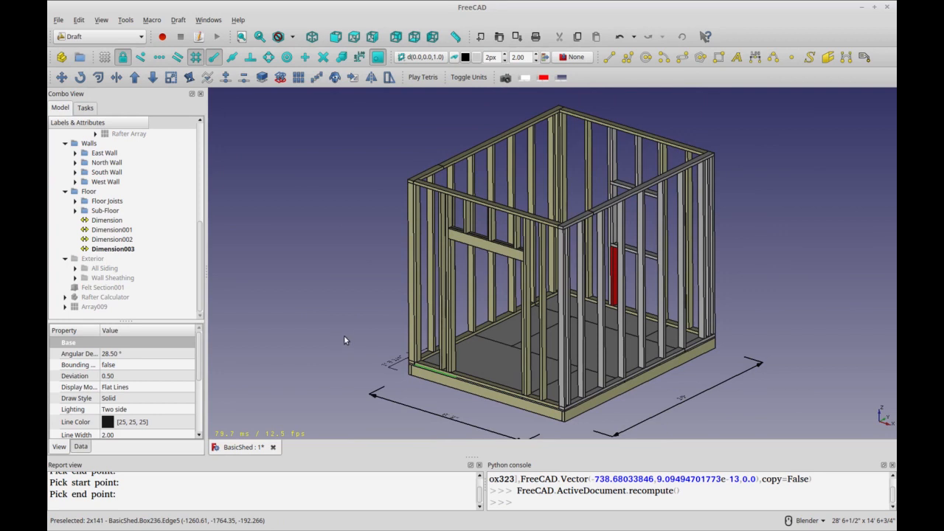
pyautogui.moveTo(241, 254)
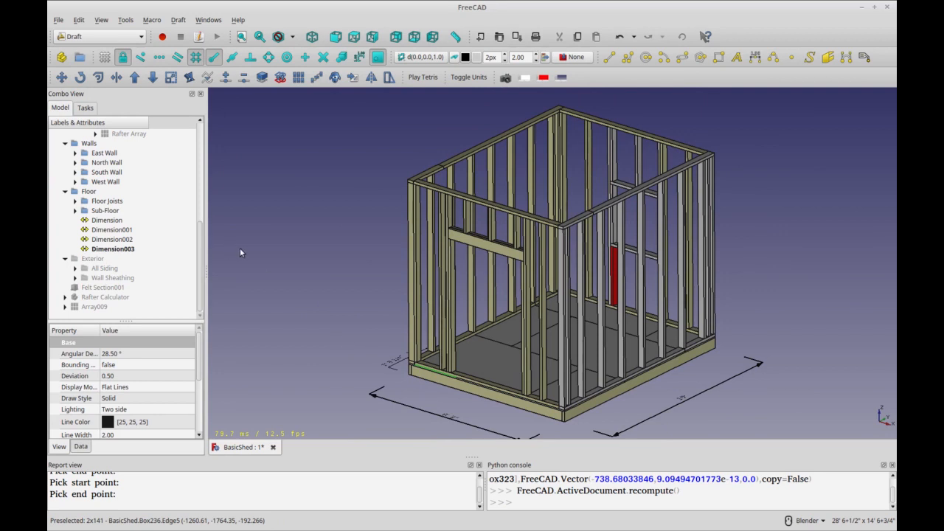
pyautogui.moveTo(301, 277)
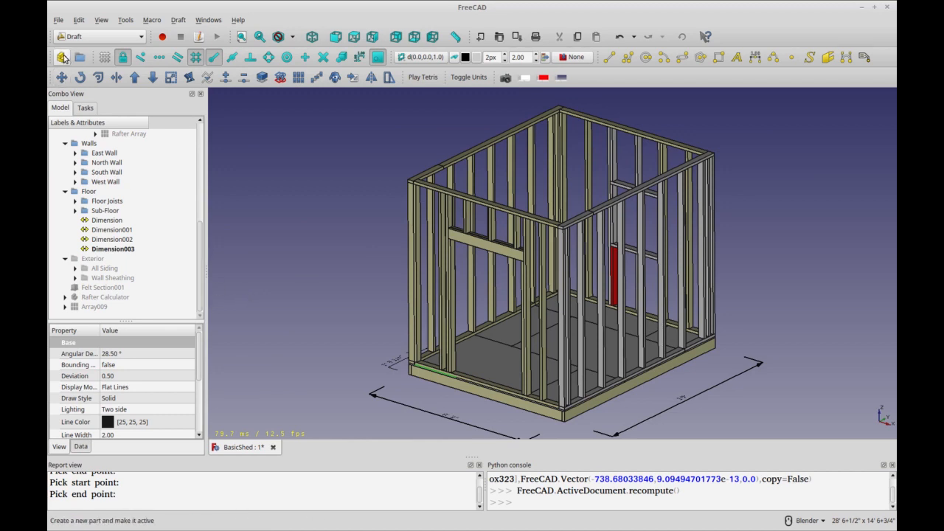
pyautogui.moveTo(62, 56)
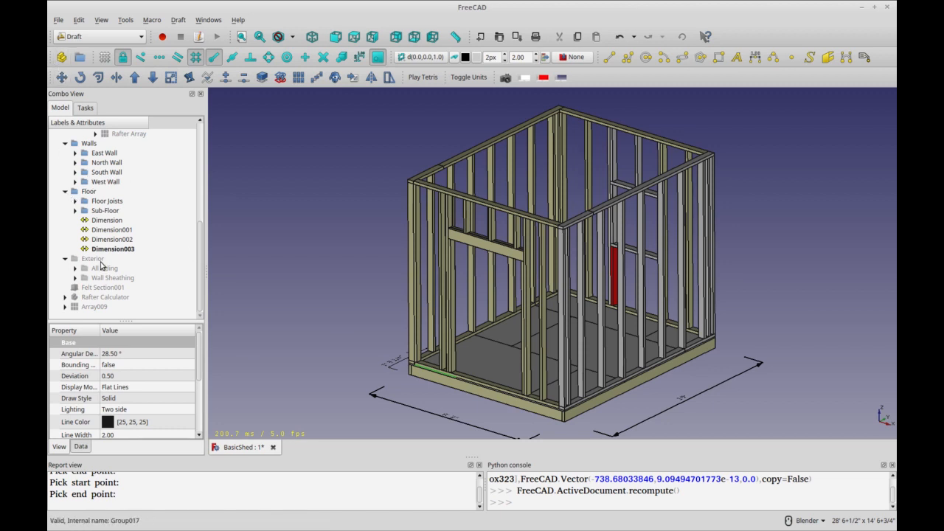
# Create a Part container and move the East Wall's stud objects into it.
pyautogui.click(88, 316)
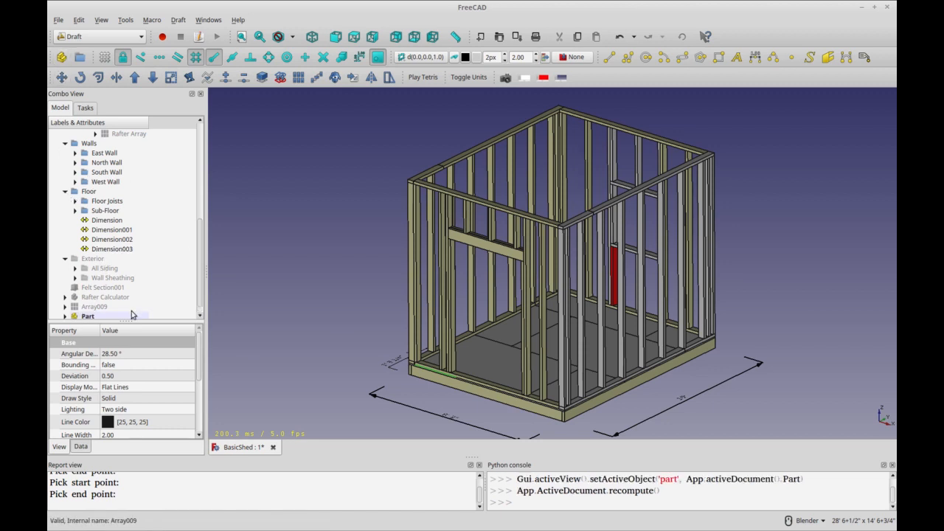
pyautogui.click(88, 306)
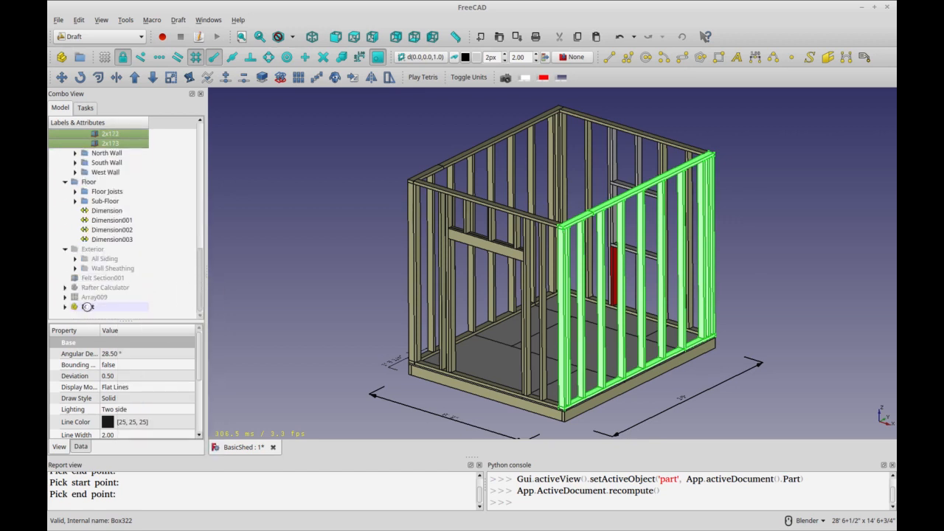
pyautogui.rightClick(88, 305)
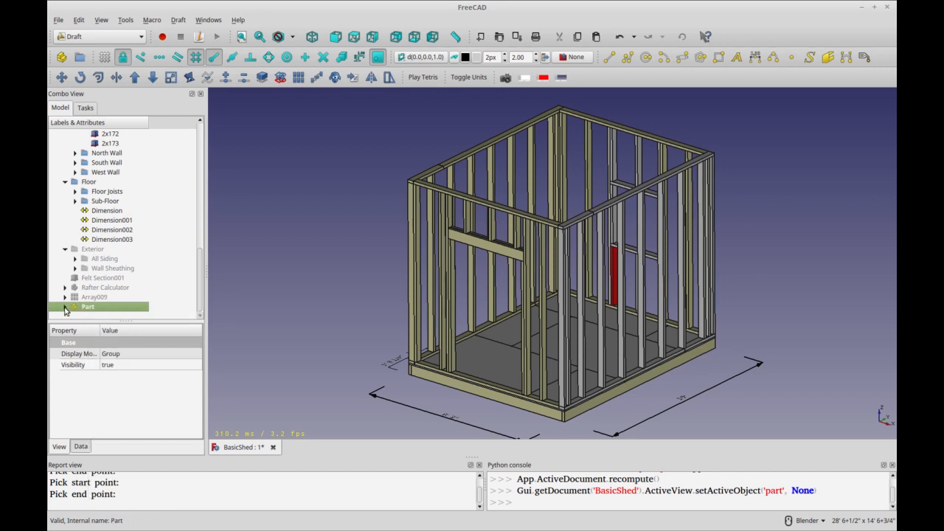
pyautogui.rightClick(87, 305)
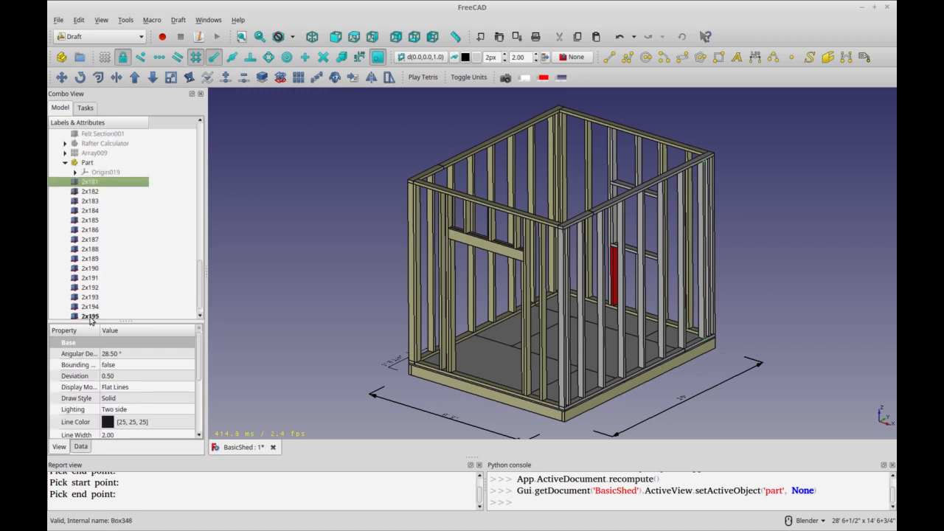
pyautogui.rightClick(87, 171)
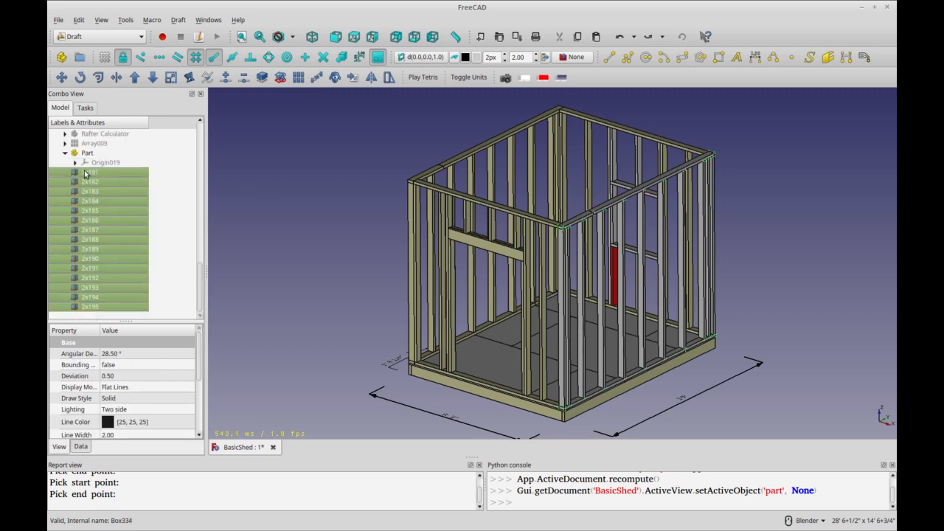
# Start Transform on the Part container and drag its wall frame outward from the shed.
pyautogui.click(87, 152)
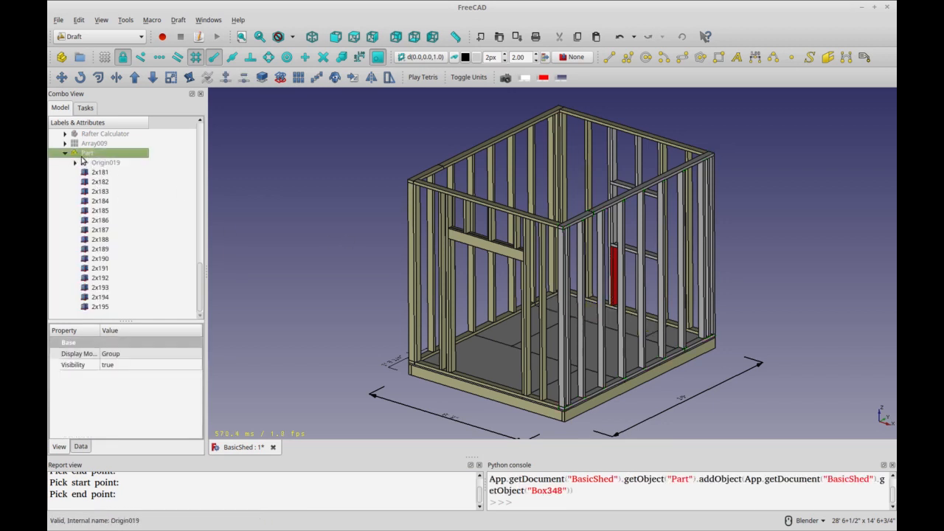
pyautogui.rightClick(87, 151)
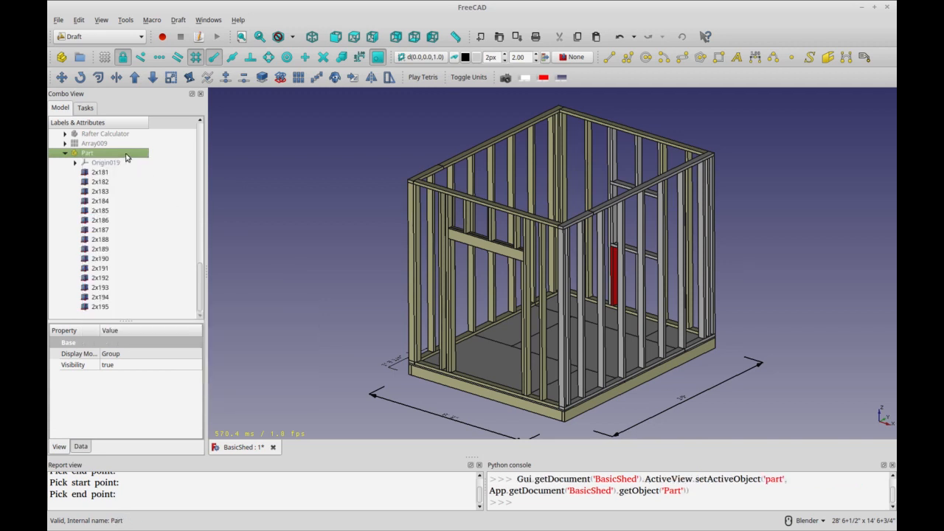
pyautogui.rightClick(87, 152)
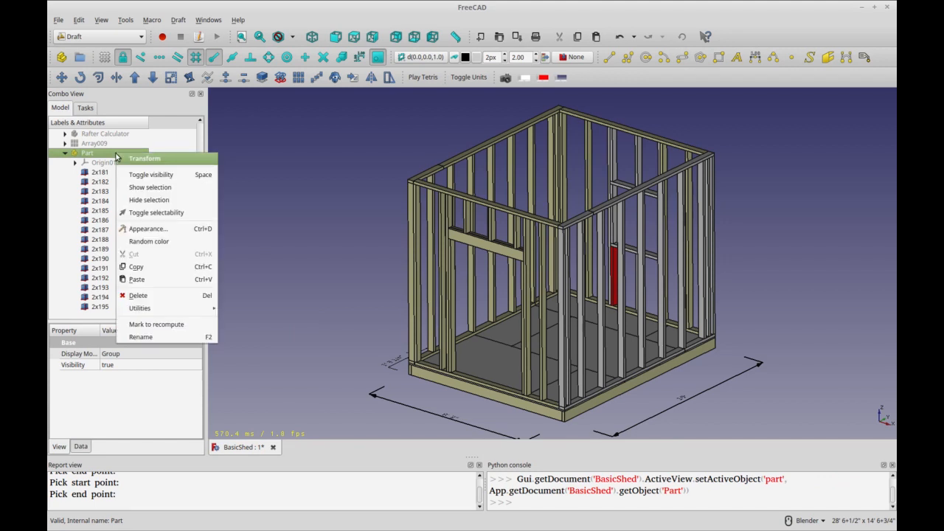
pyautogui.click(144, 158)
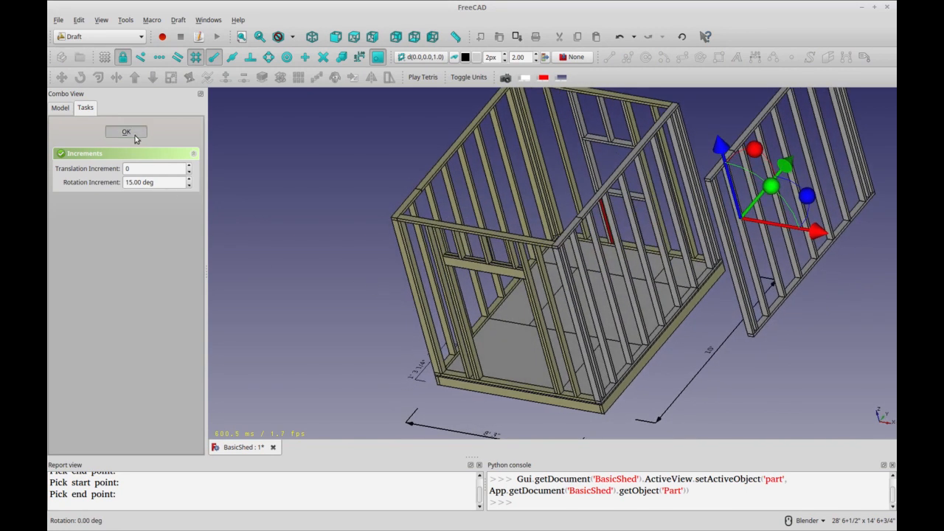
# Confirm the Part's new position and orbit to view the wall standing apart.
pyautogui.click(126, 131)
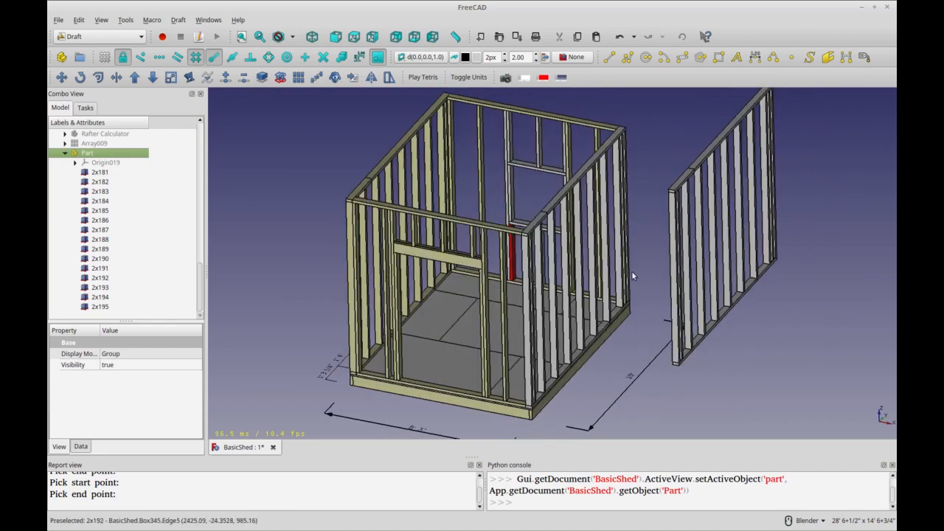
pyautogui.moveTo(631, 278); pyautogui.dragTo(450, 288)
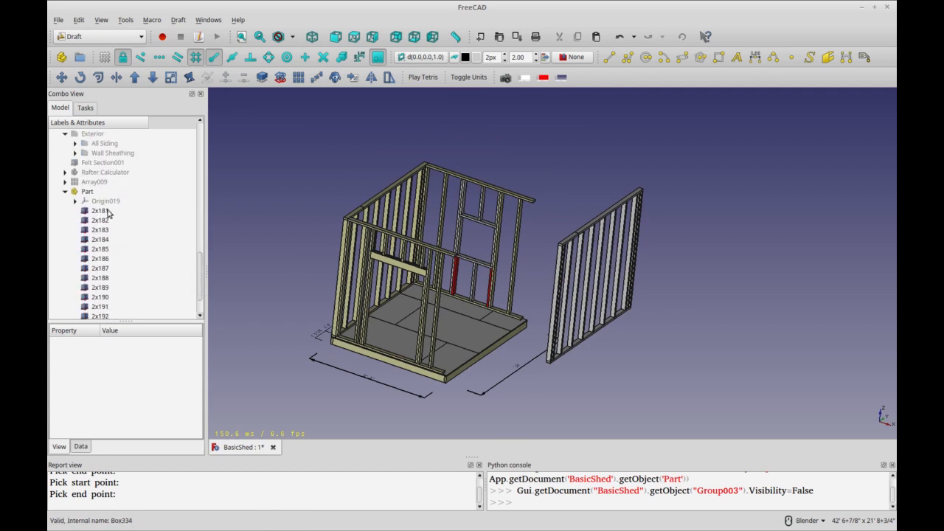
# Draft-Move the Part's studs from a picked base point back onto the shed floor edge.
pyautogui.click(87, 191)
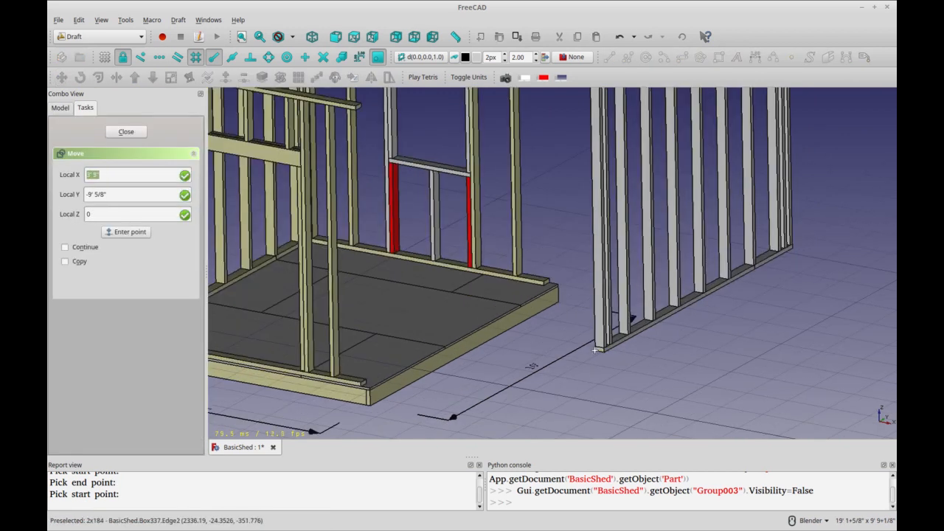
pyautogui.click(65, 247)
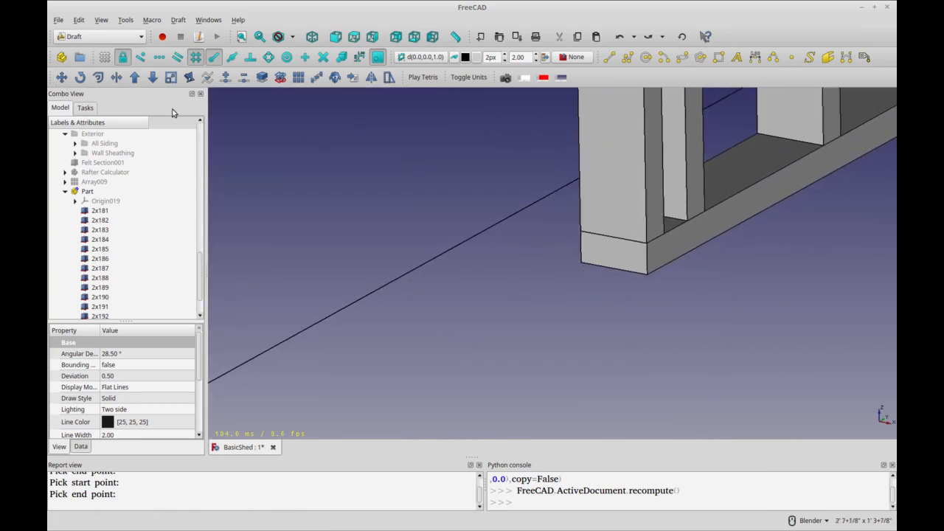
pyautogui.click(87, 192)
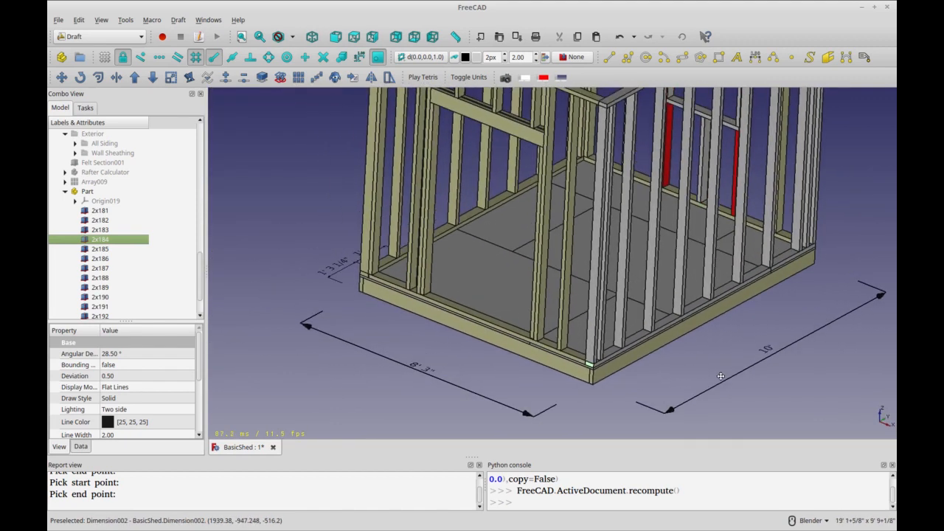
pyautogui.click(89, 191)
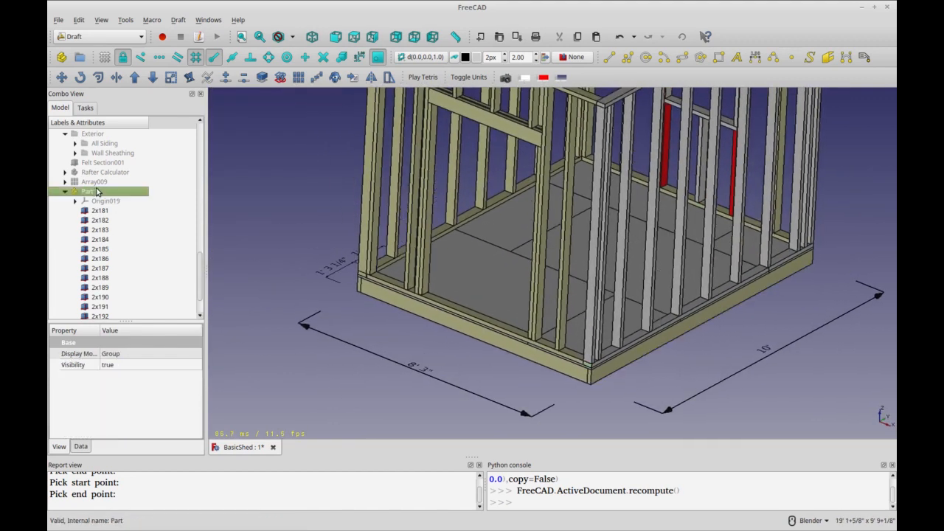
pyautogui.rightClick(89, 191)
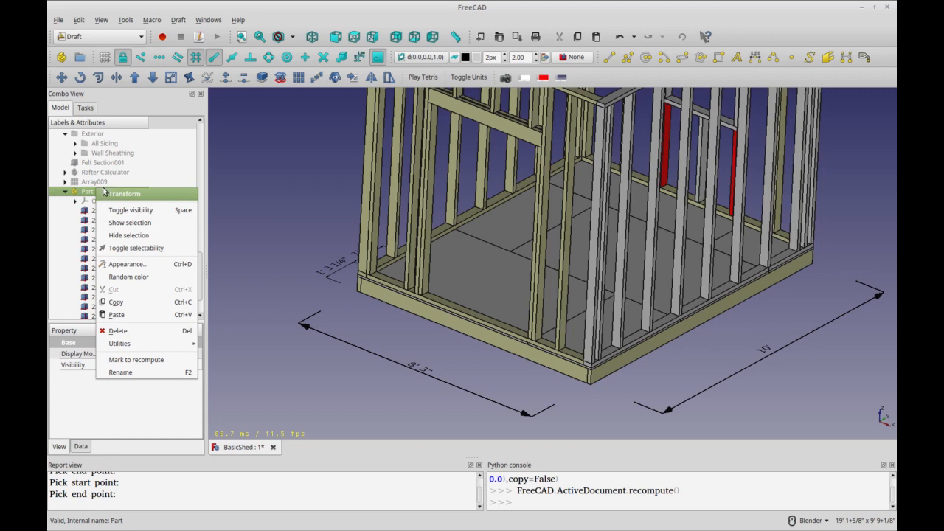
pyautogui.click(145, 176)
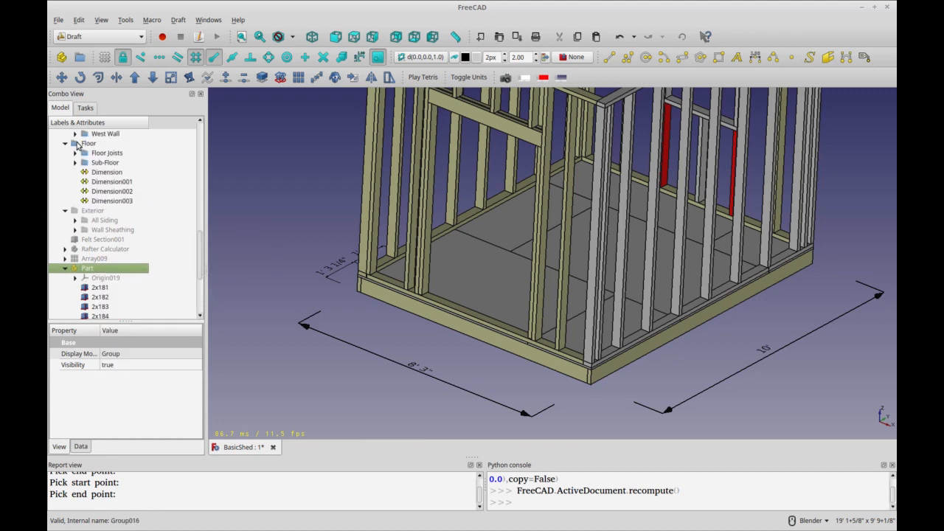
pyautogui.rightClick(88, 143)
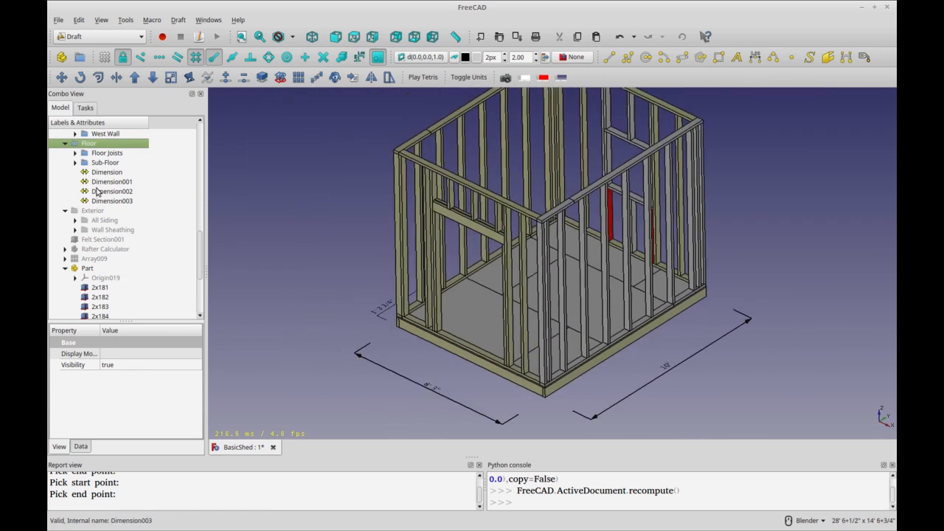
pyautogui.scroll(-3)
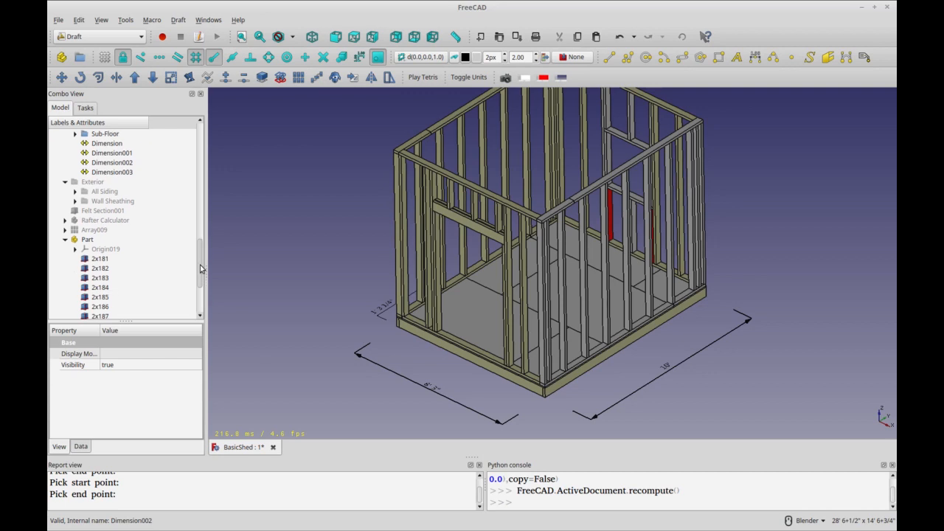
pyautogui.click(87, 220)
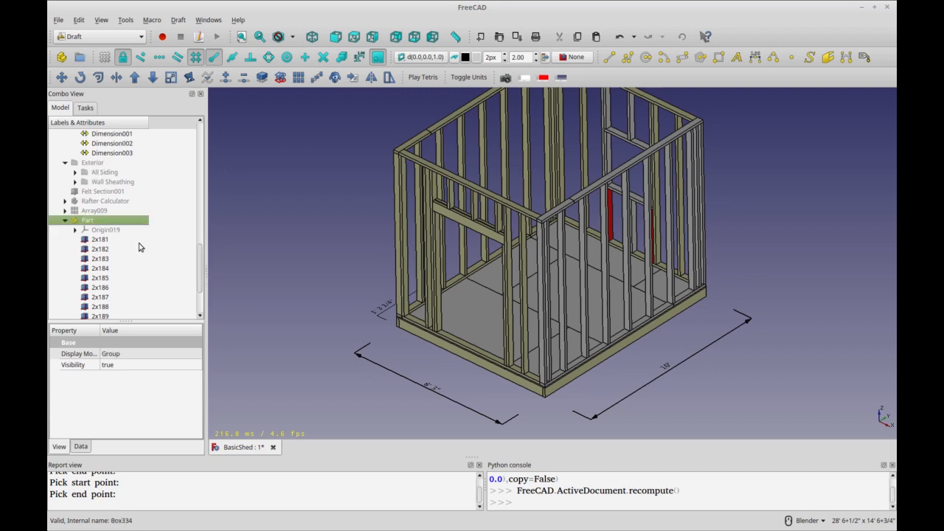
pyautogui.moveTo(118, 229)
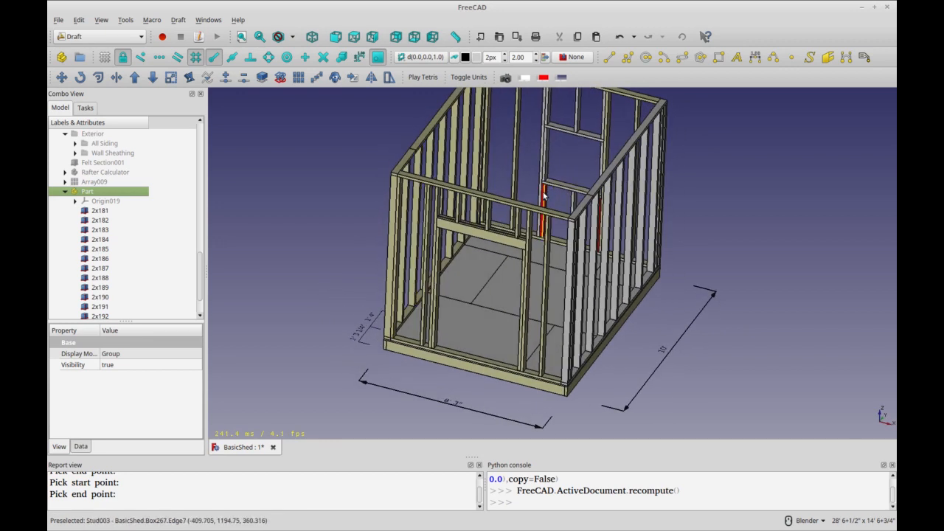
pyautogui.scroll(-3)
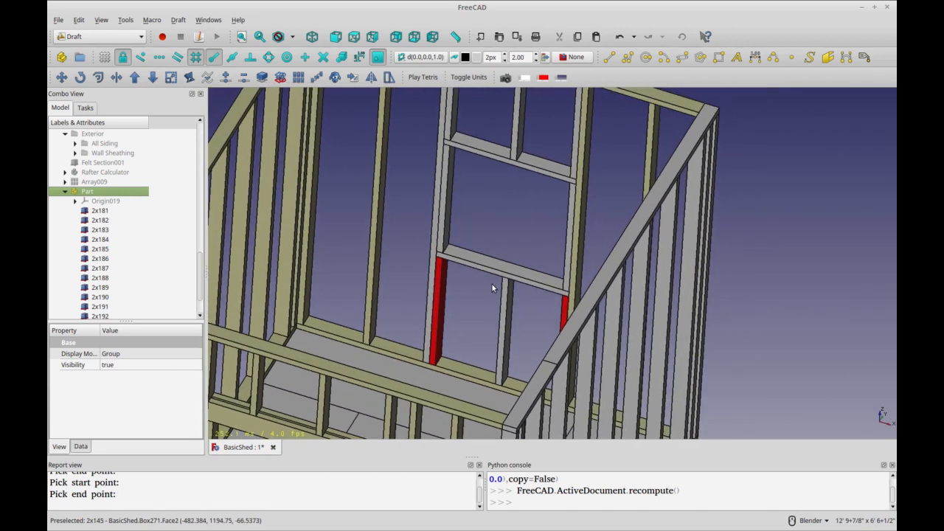
pyautogui.moveTo(494, 273)
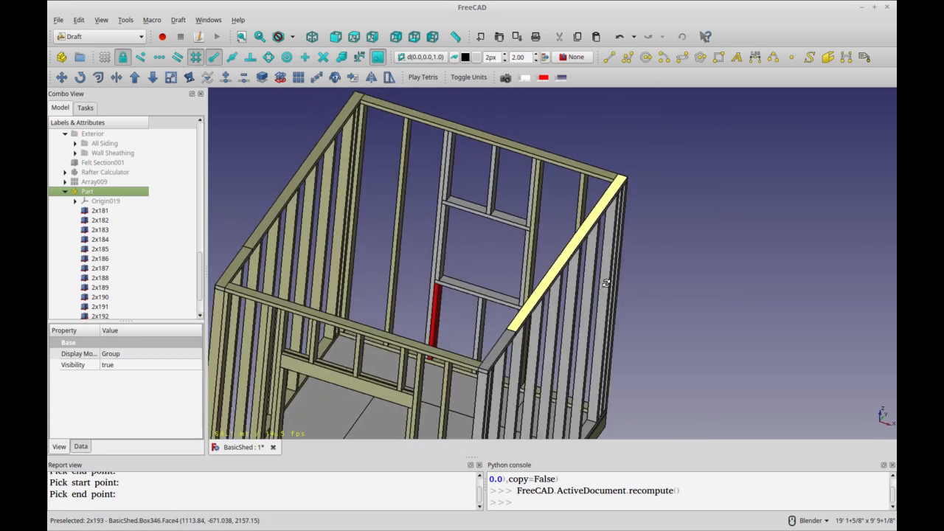
pyautogui.moveTo(605, 283); pyautogui.dragTo(693, 268)
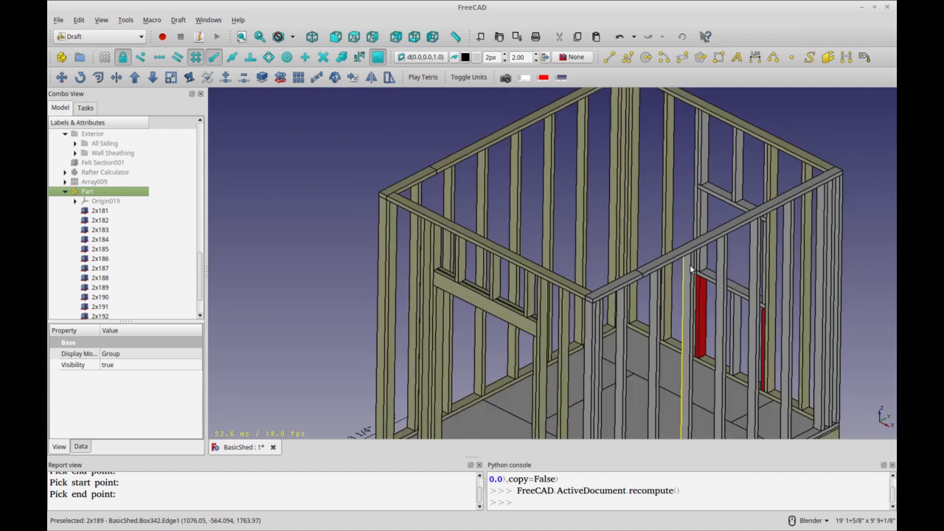
pyautogui.moveTo(693, 269); pyautogui.dragTo(627, 283)
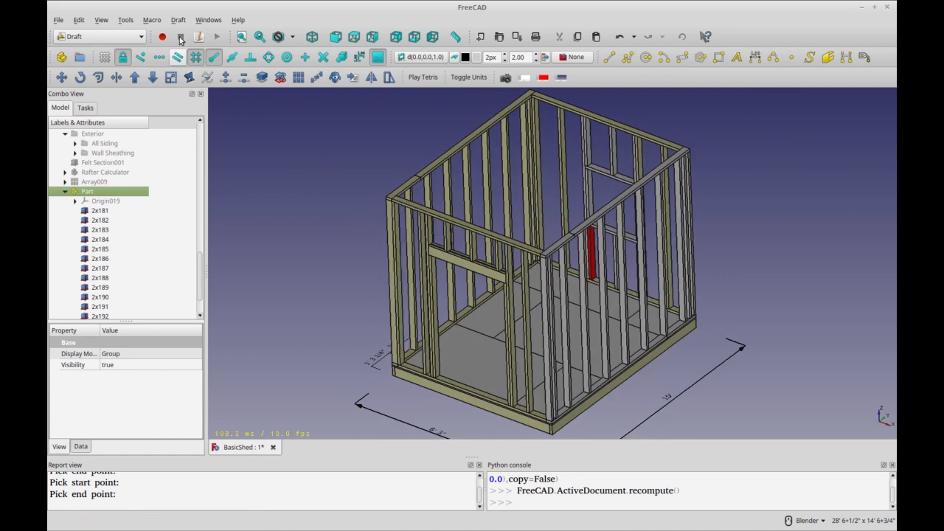
pyautogui.moveTo(419, 184)
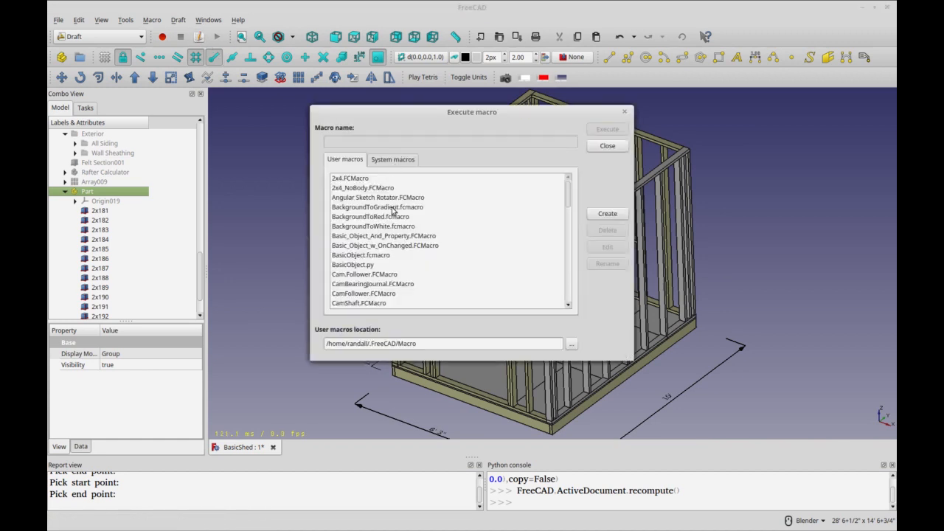
# In the Macros dialog choose Shed-List-Parts.FCMacro and open its code in the editor.
pyautogui.scroll(-3)
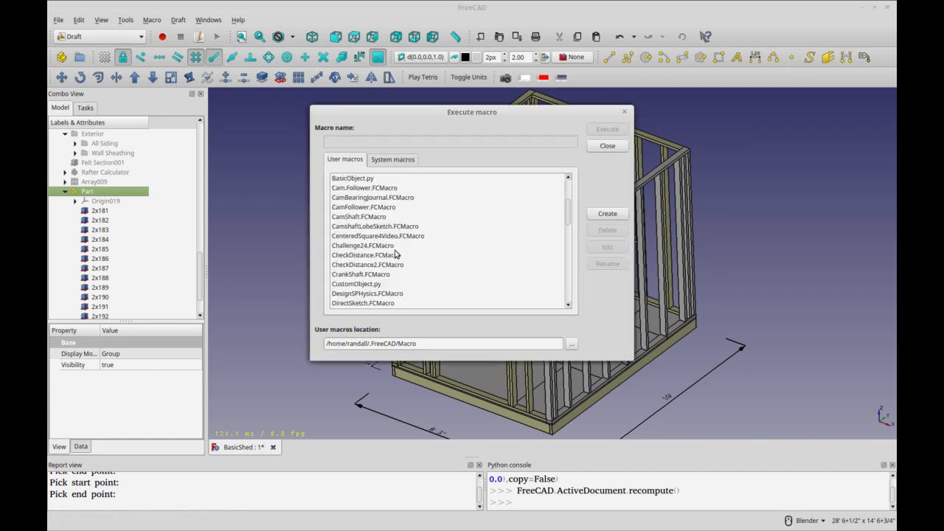
pyautogui.scroll(-3)
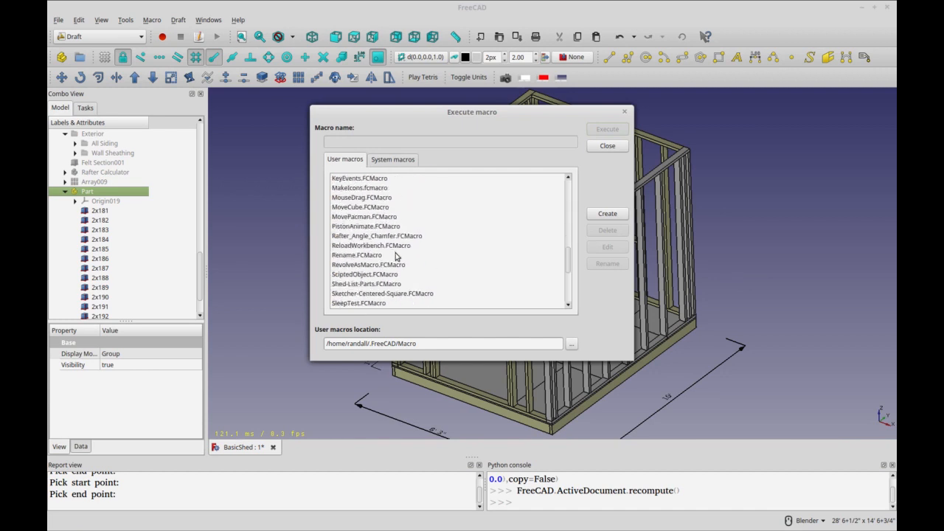
pyautogui.moveTo(382, 250)
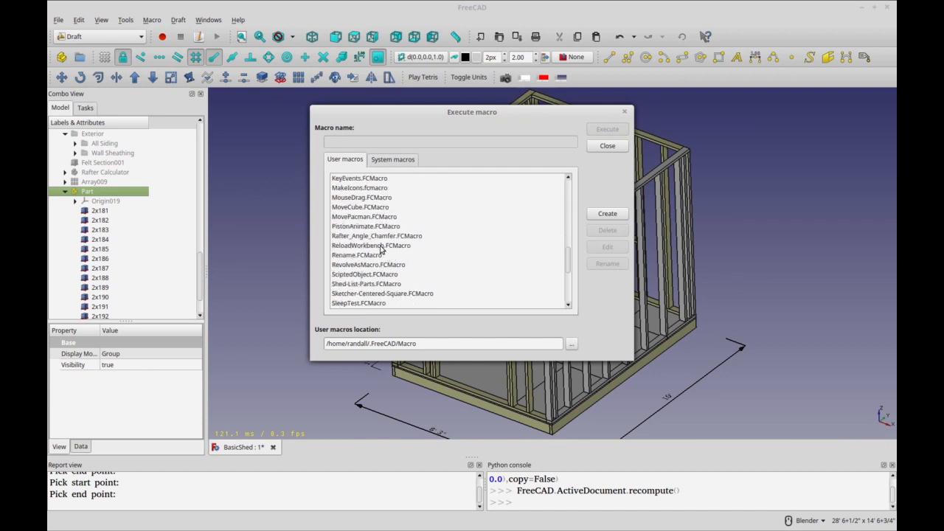
pyautogui.scroll(-3)
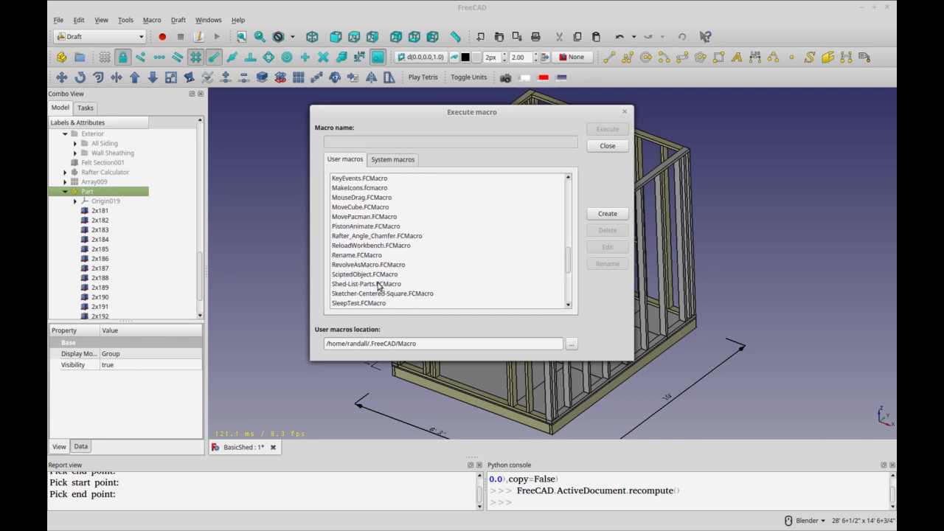
pyautogui.click(365, 283)
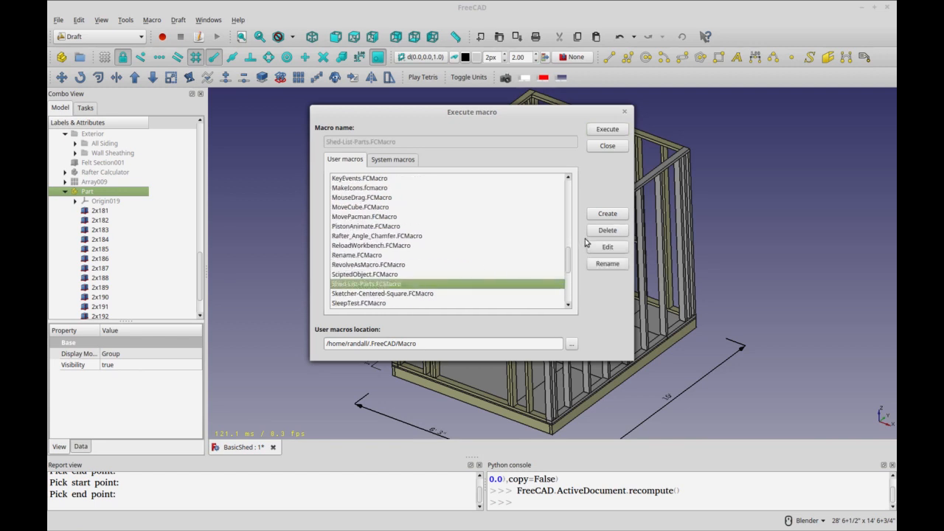
pyautogui.click(608, 246)
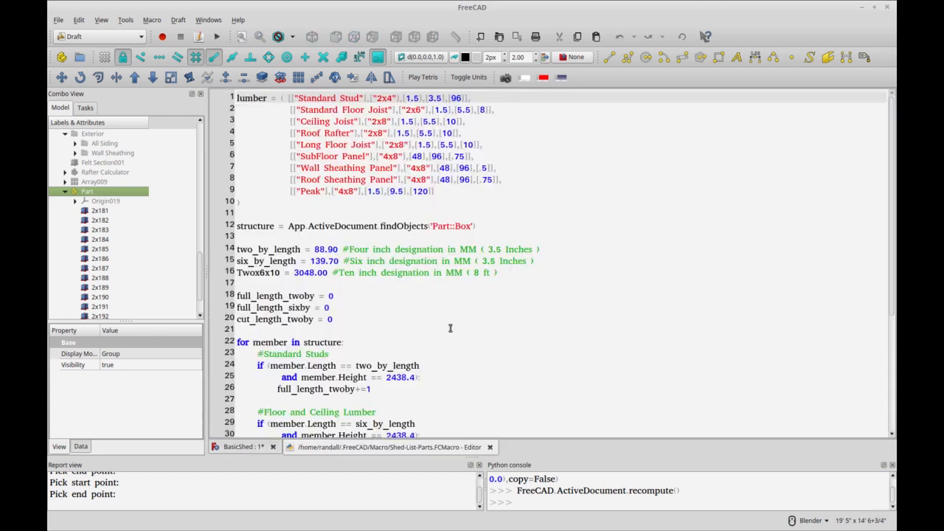
# Execute the Shed-List-Parts macro and go to line 31 where the syntax error is reported.
pyautogui.click(239, 447)
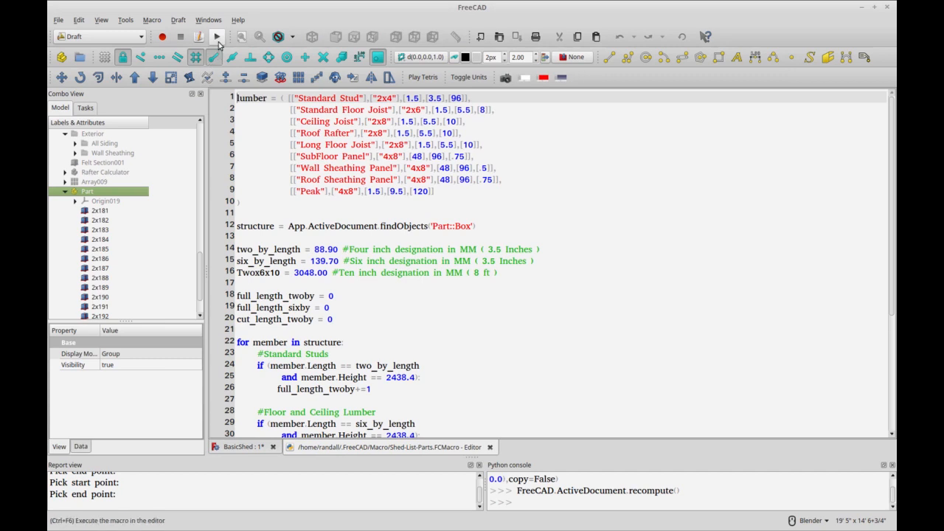
pyautogui.click(217, 36)
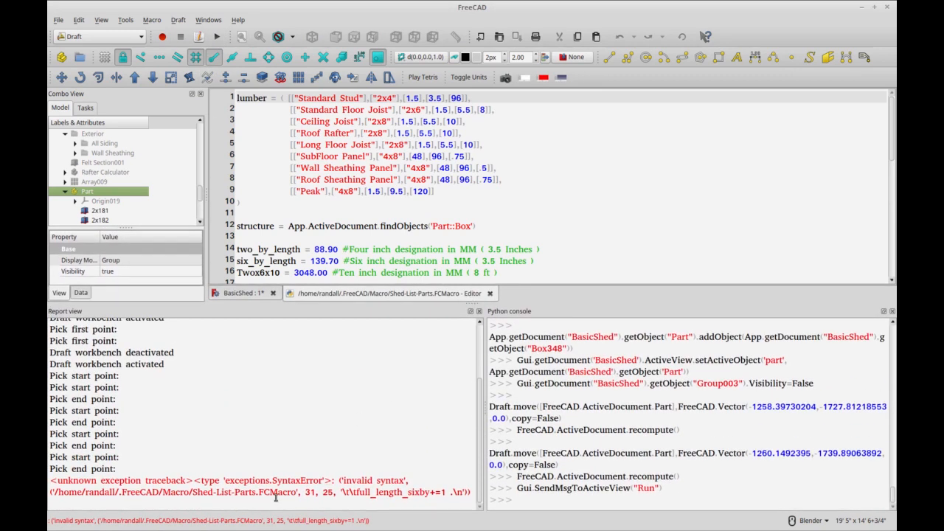
pyautogui.scroll(-3)
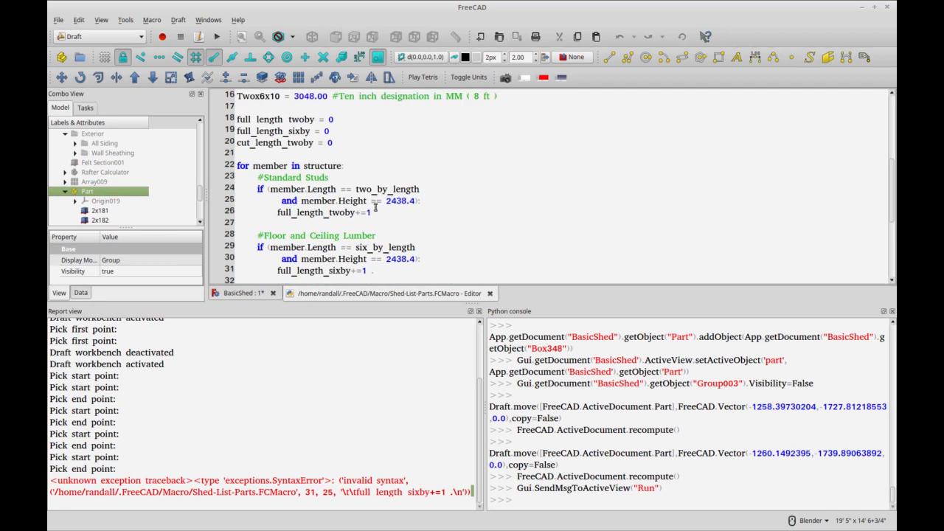
pyautogui.moveTo(469, 283)
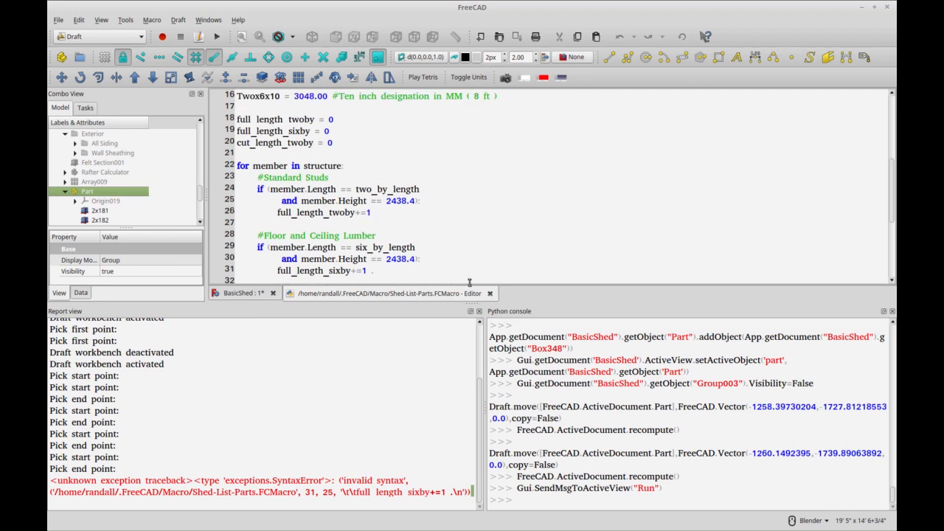
pyautogui.click(243, 292)
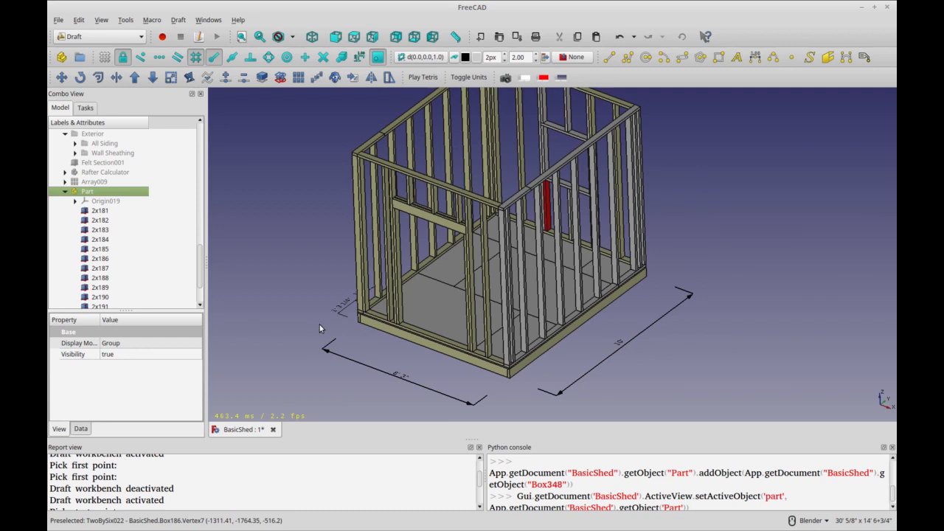
pyautogui.moveTo(342, 241)
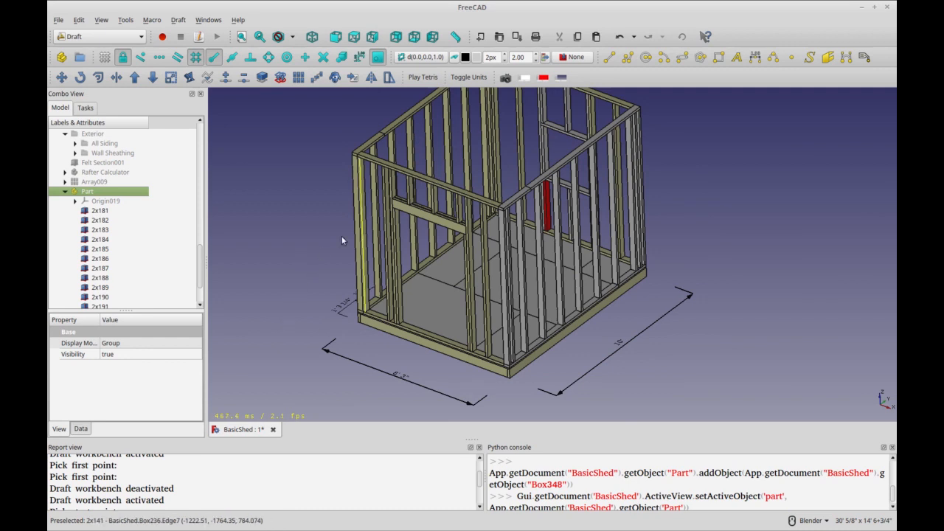
pyautogui.moveTo(321, 248)
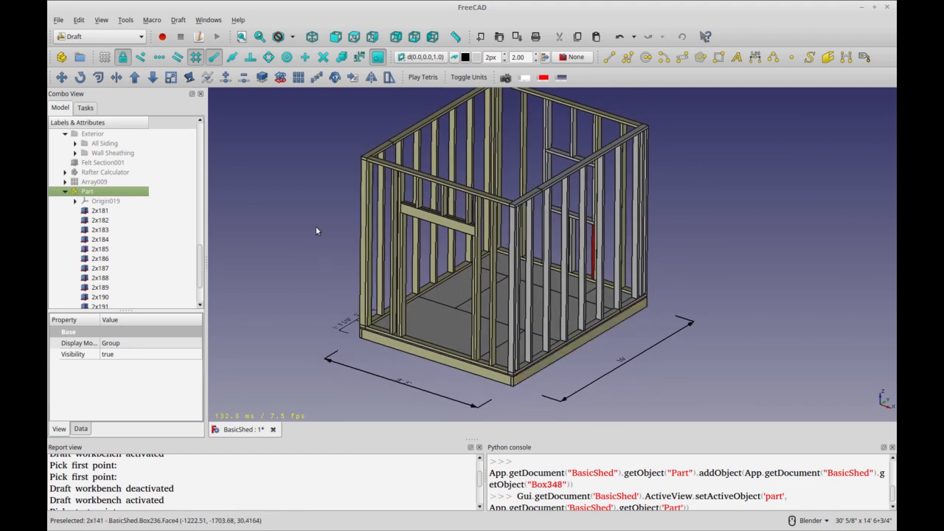
pyautogui.moveTo(224, 257)
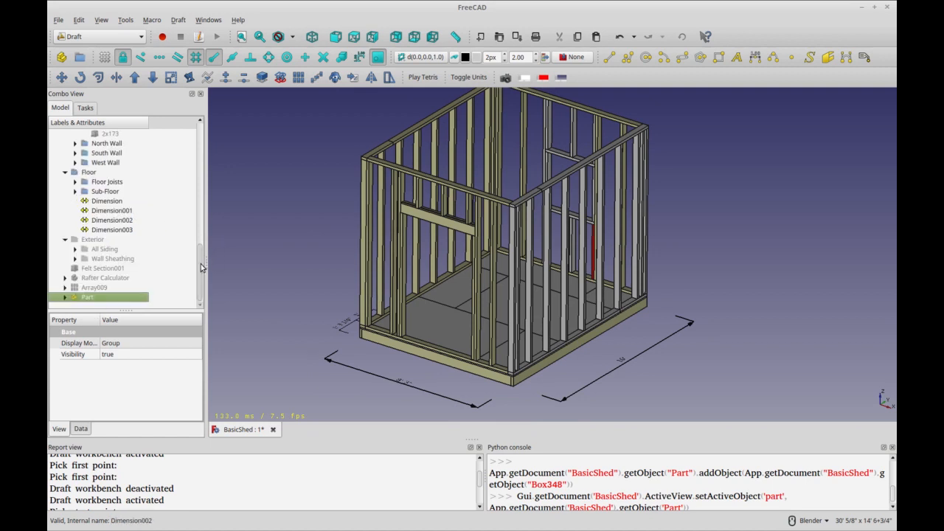
pyautogui.moveTo(272, 270)
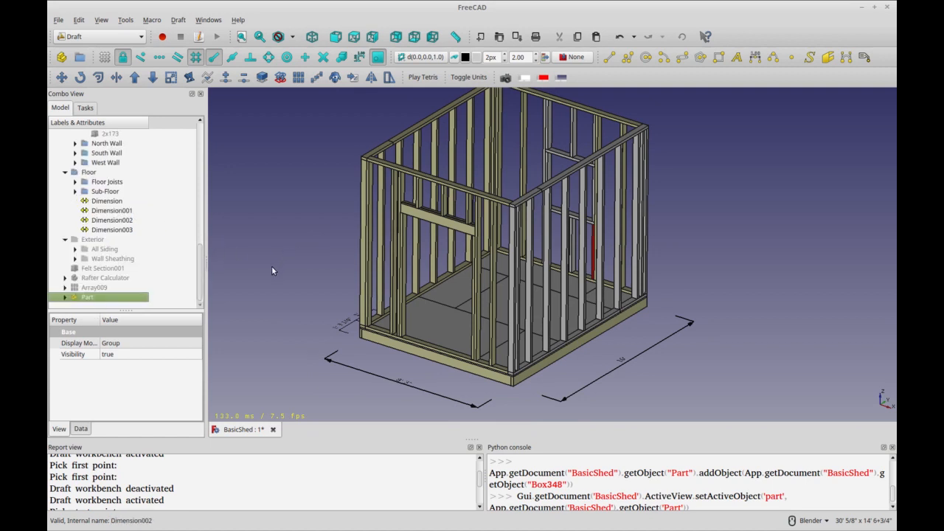
pyautogui.moveTo(251, 298)
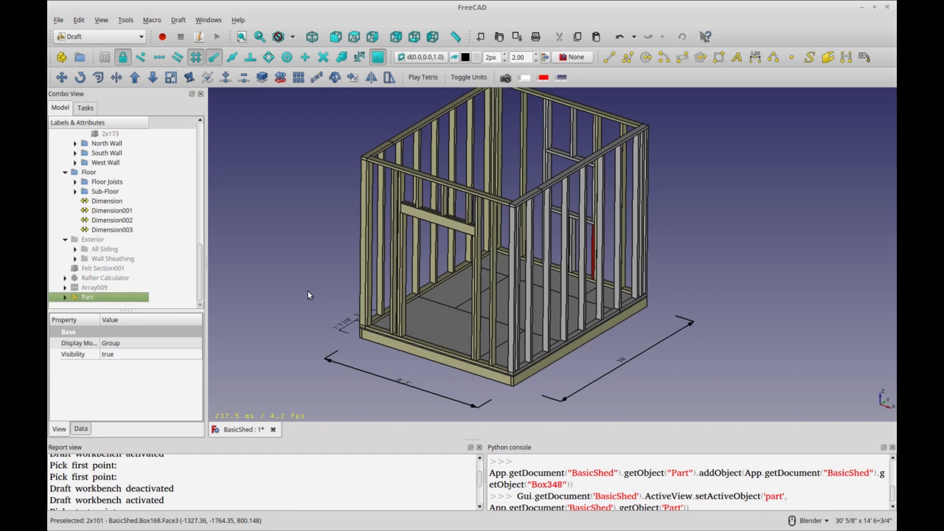
pyautogui.moveTo(307, 286)
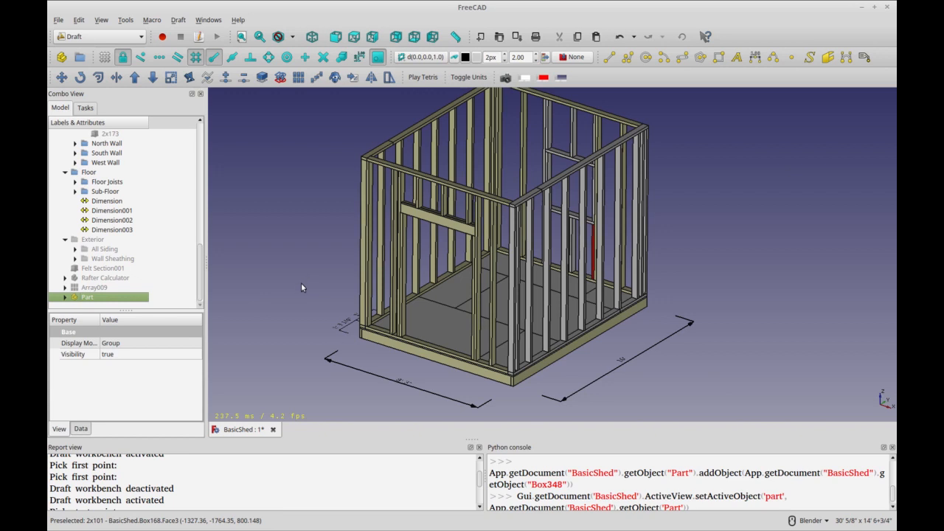
pyautogui.moveTo(289, 295)
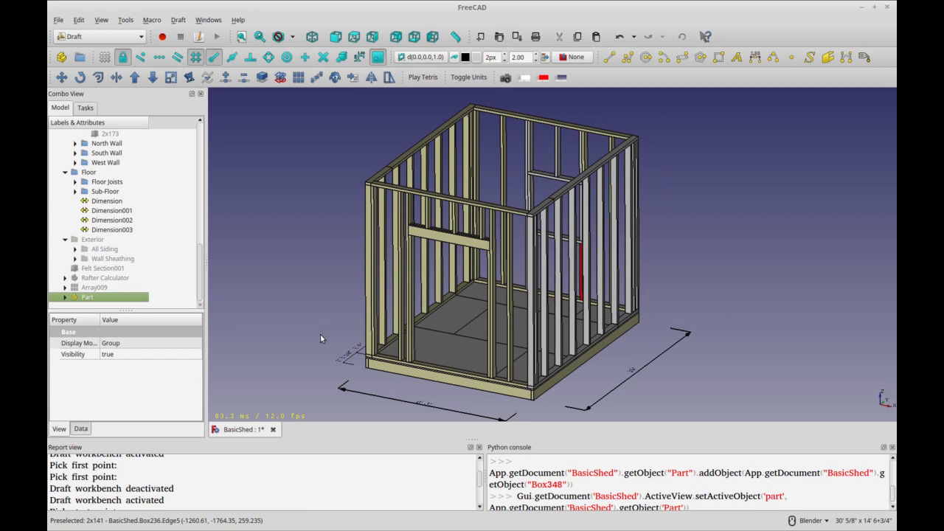
pyautogui.moveTo(310, 368)
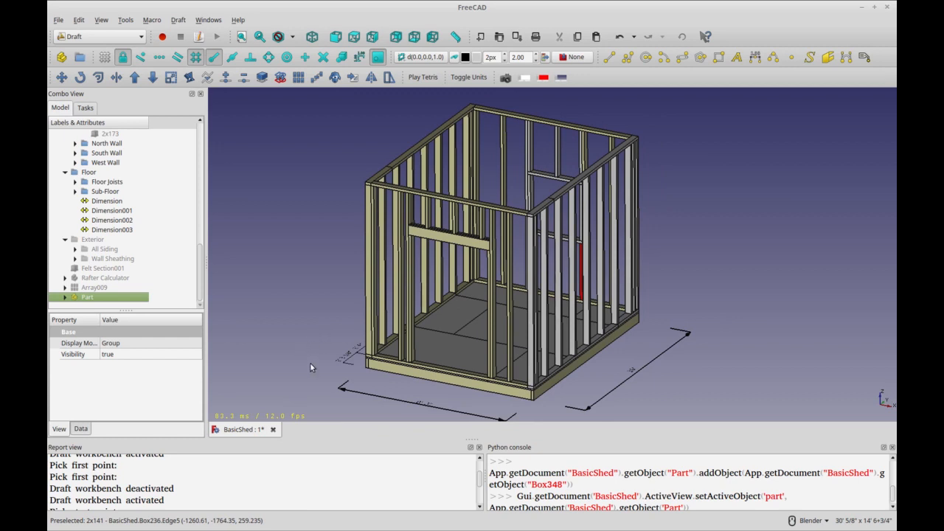